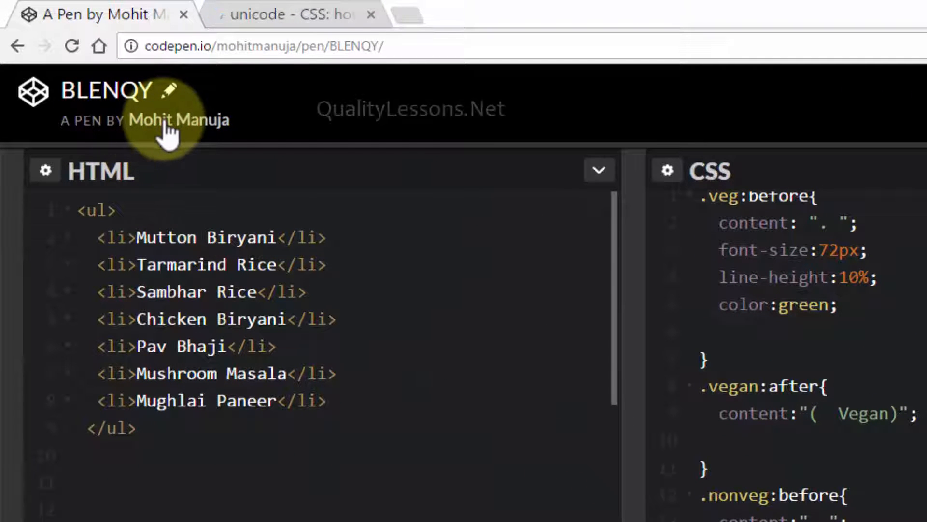
mouse_move(201, 177)
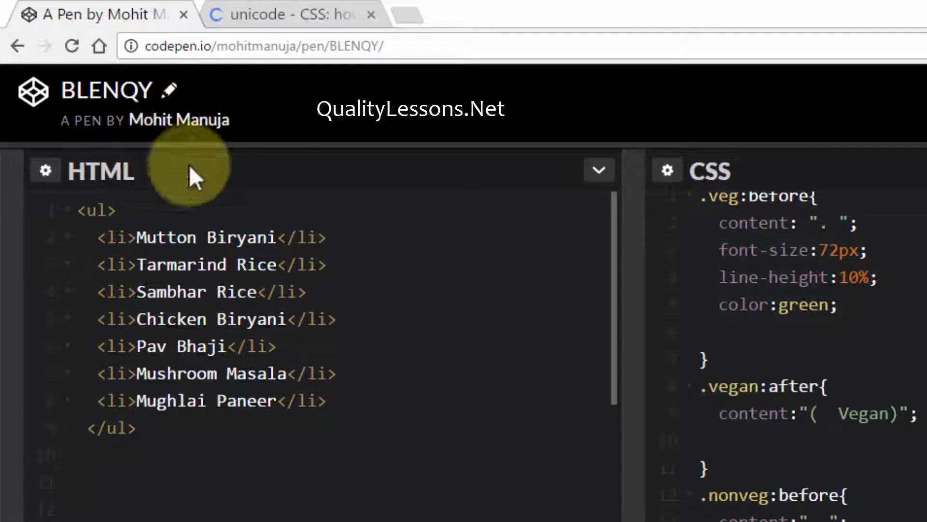
mouse_move(373, 23)
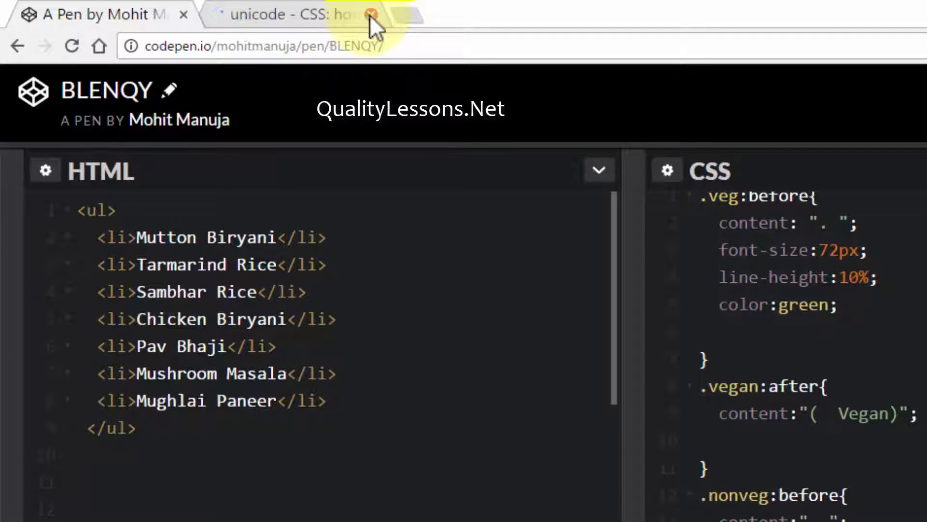
Close the unicode reference browser tab to return to the pen
click(372, 14)
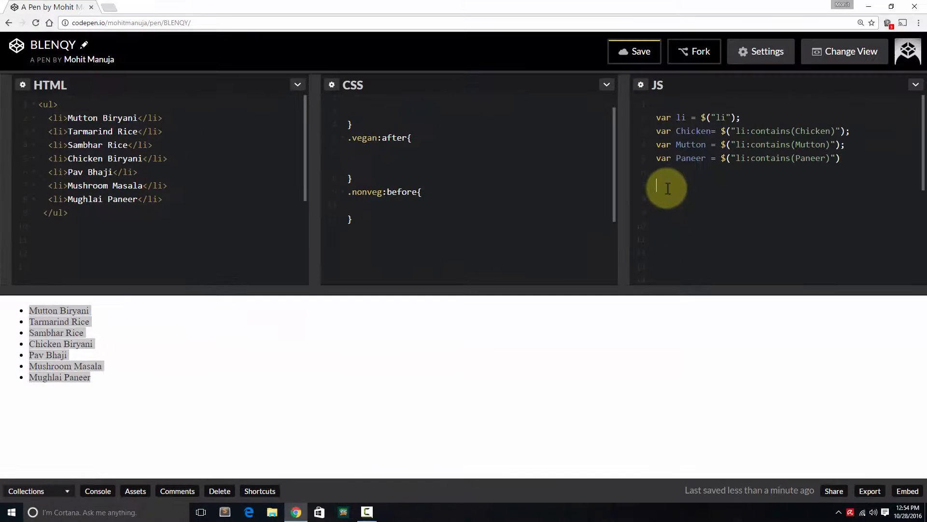
Add li.css("list-style", "none"); so the dish list shows no bullets
text(li.)
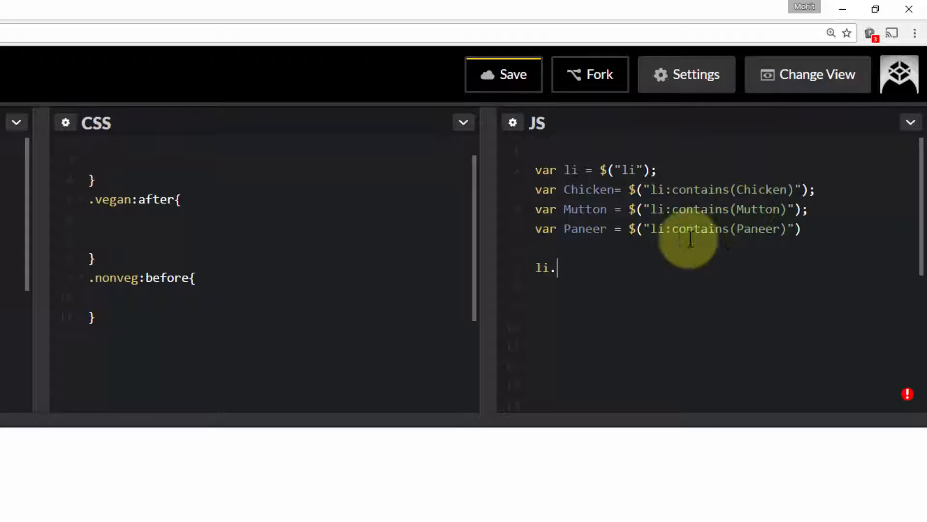
mouse_move(591, 234)
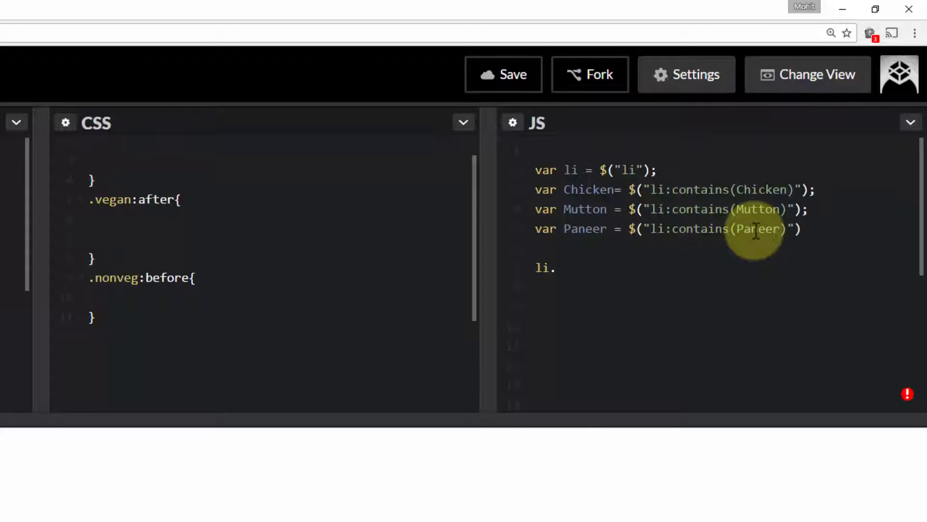
text(css)
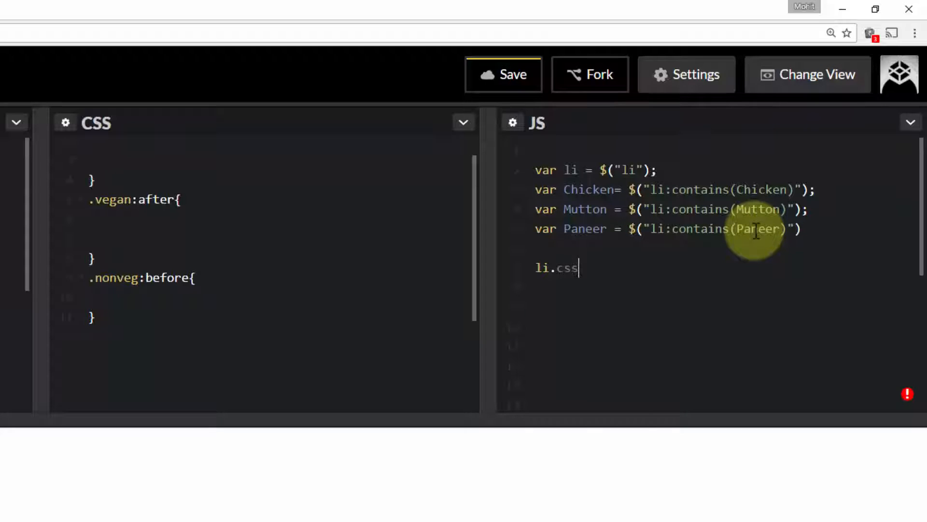
text(())
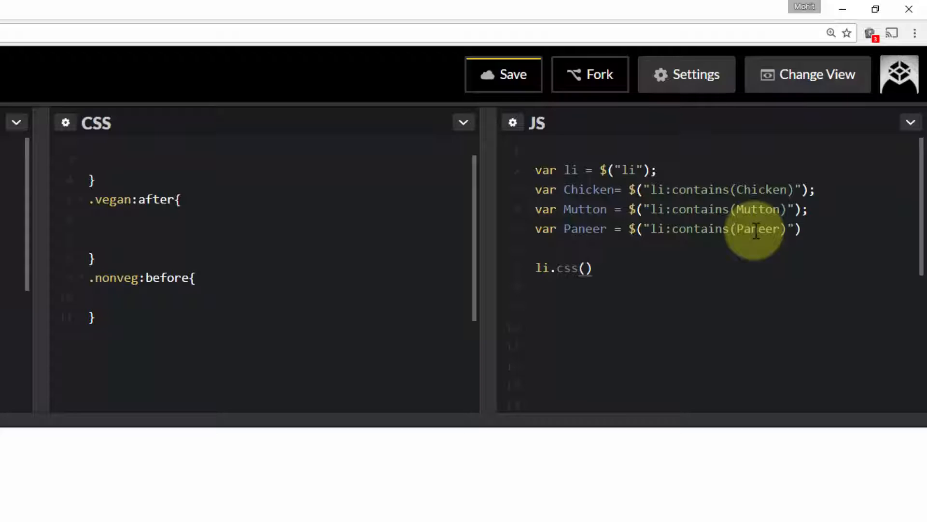
text("list")
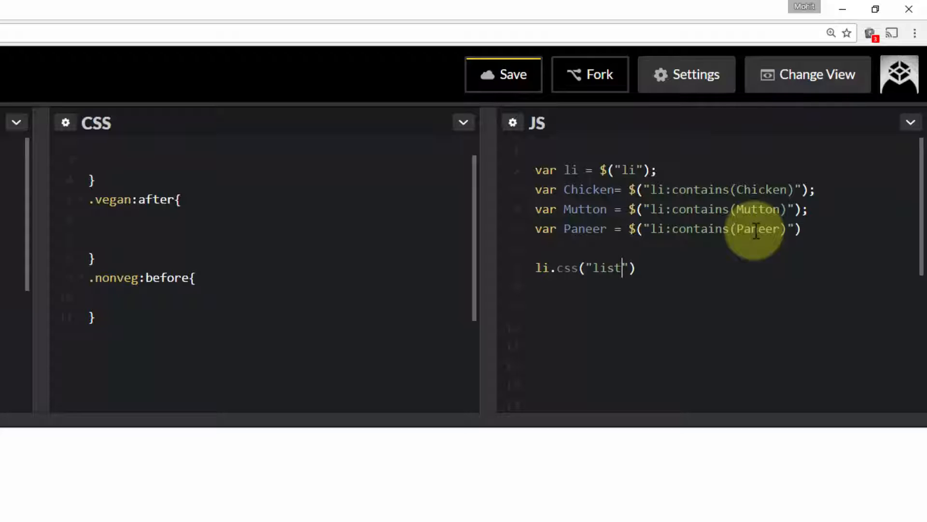
text(-sty)
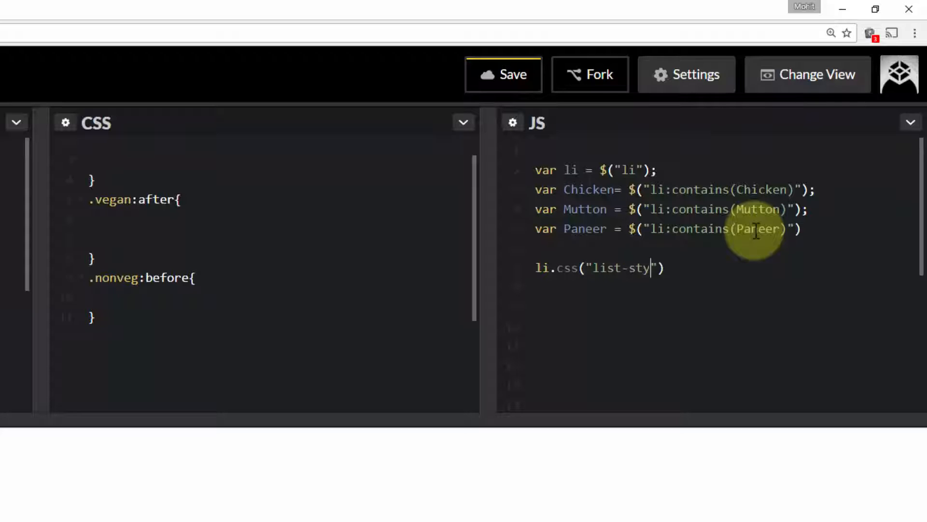
text(le)
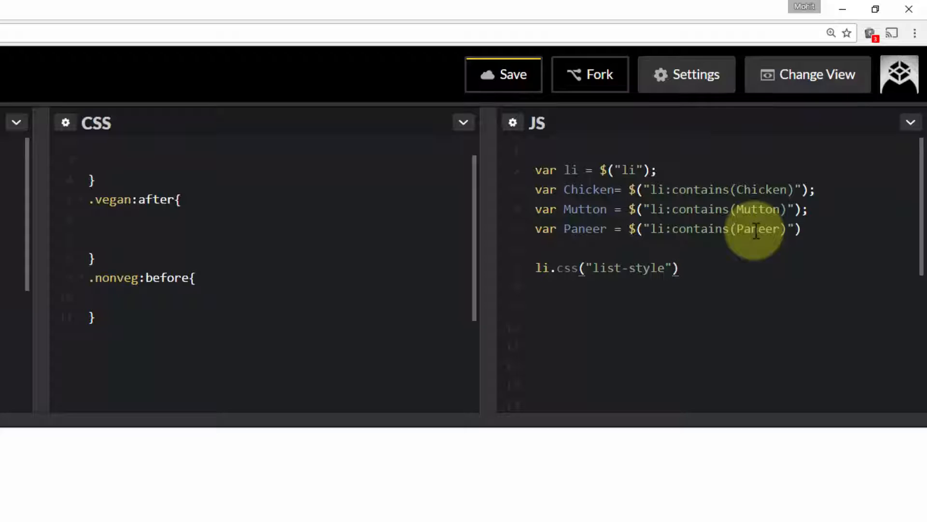
text(, "no")
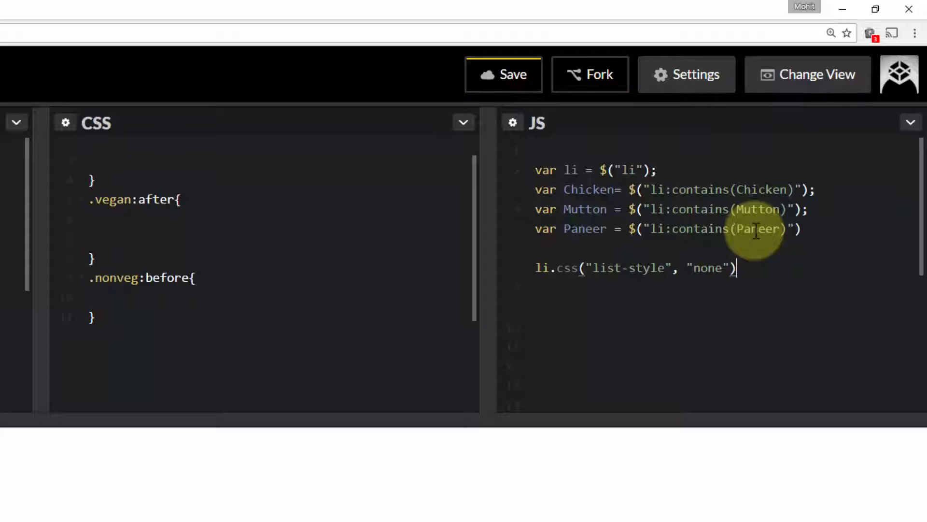
text(;)
text(li.add)
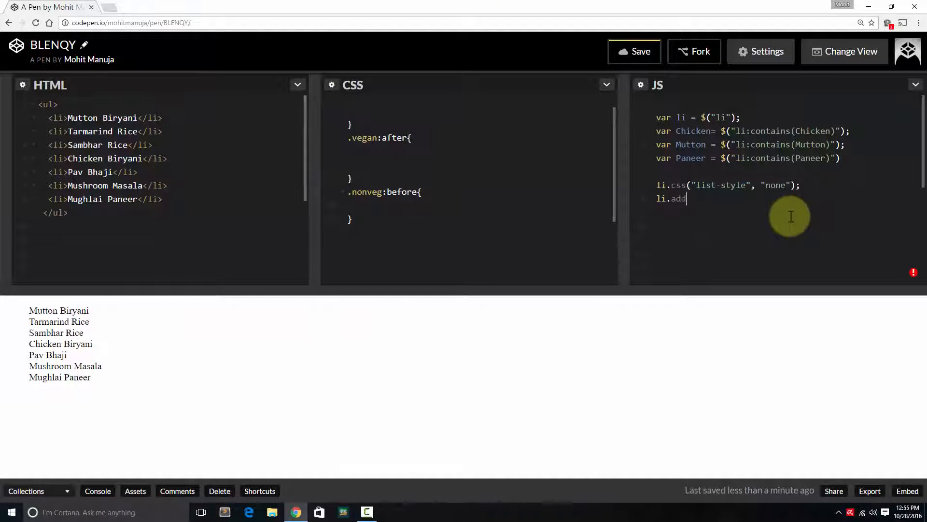
Add li.addClass("veg vegan") so every dish gets the veg and vegan classes
text(Class(")
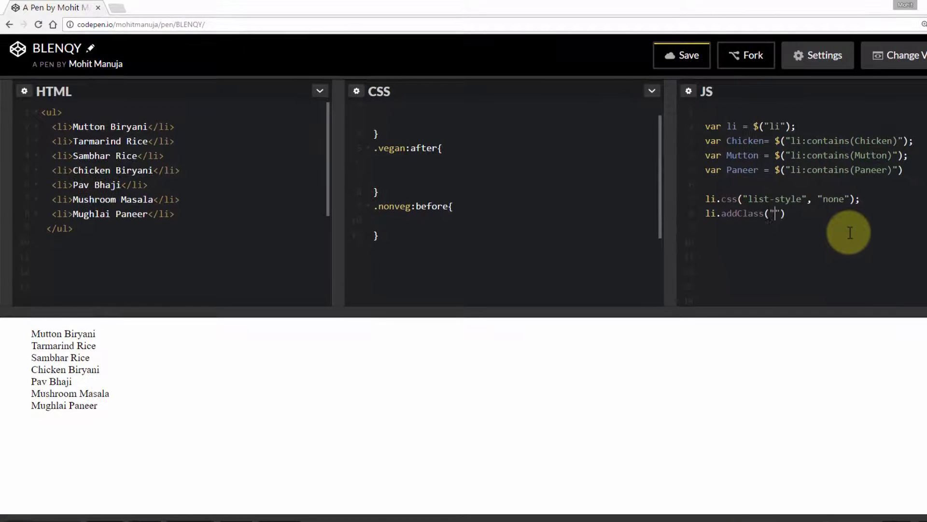
text(veg veg)
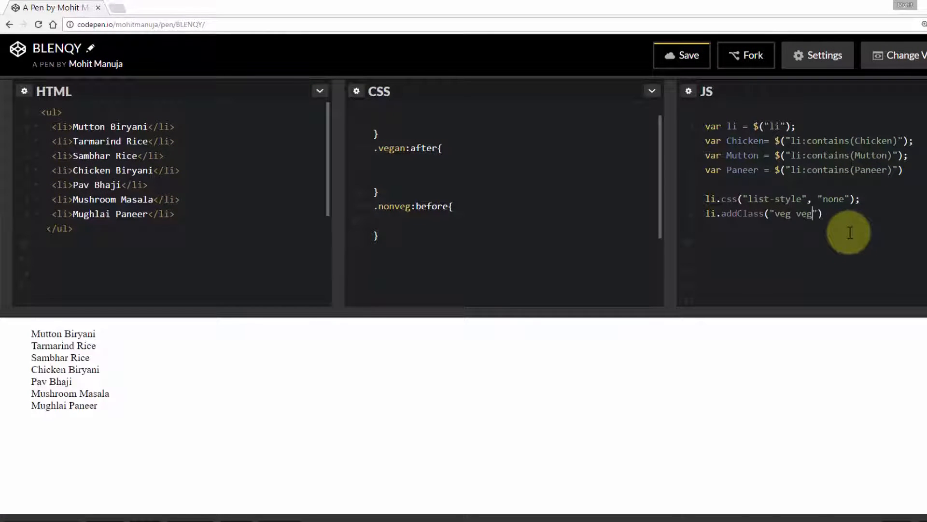
text(an)
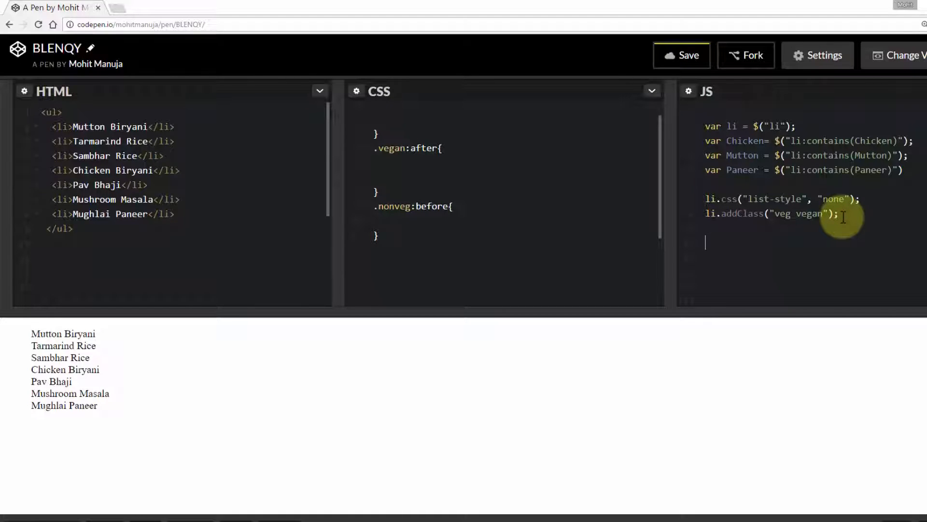
Add Chicken.addClass("nonveg").removeClass("veg vegan") for the chicken dishes
text(Chiecke)
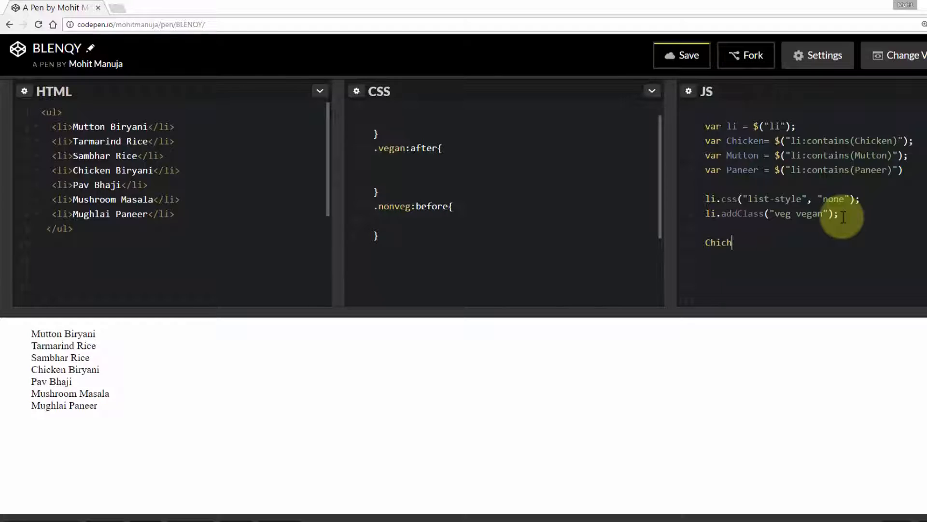
key(Backspace)
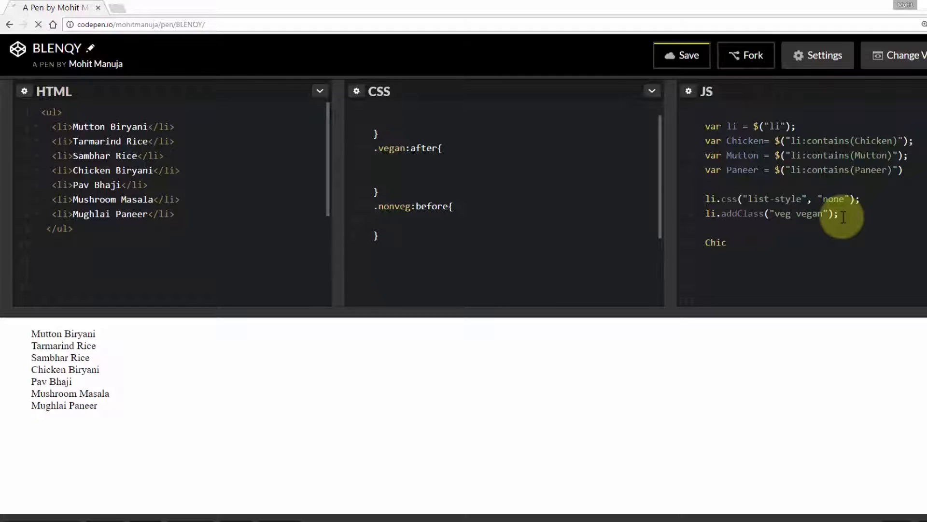
text(ken.)
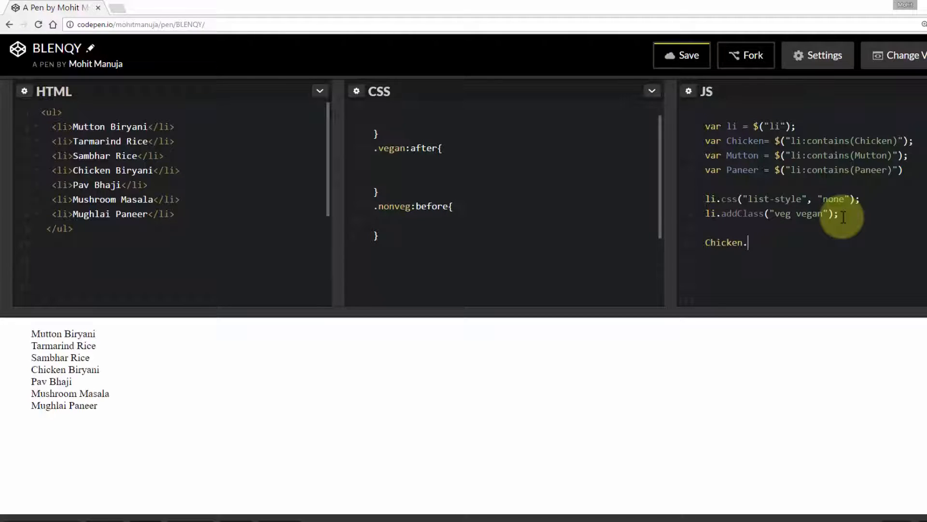
text(addCl)
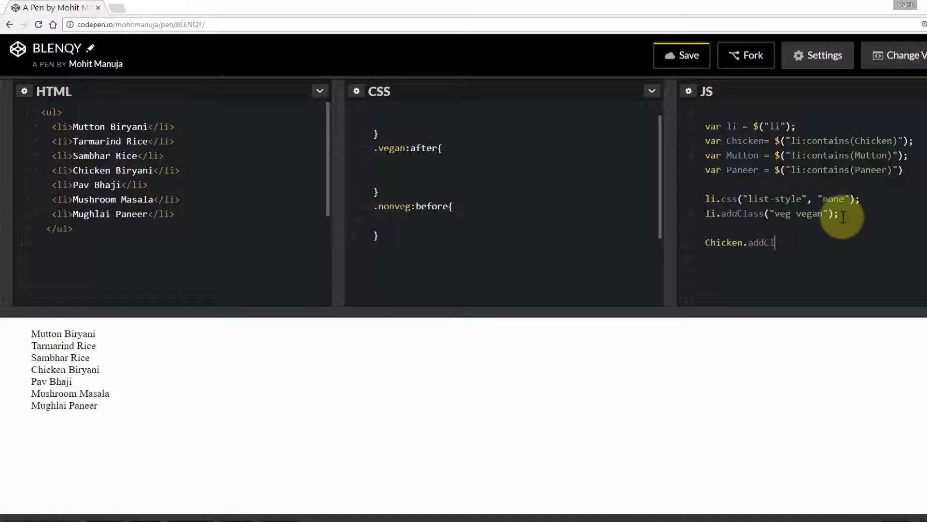
text(lass())
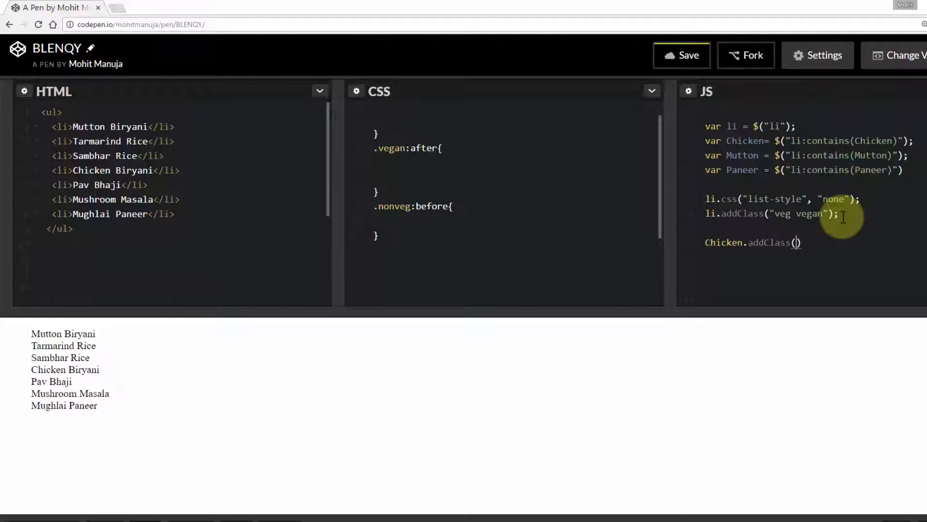
text(n")
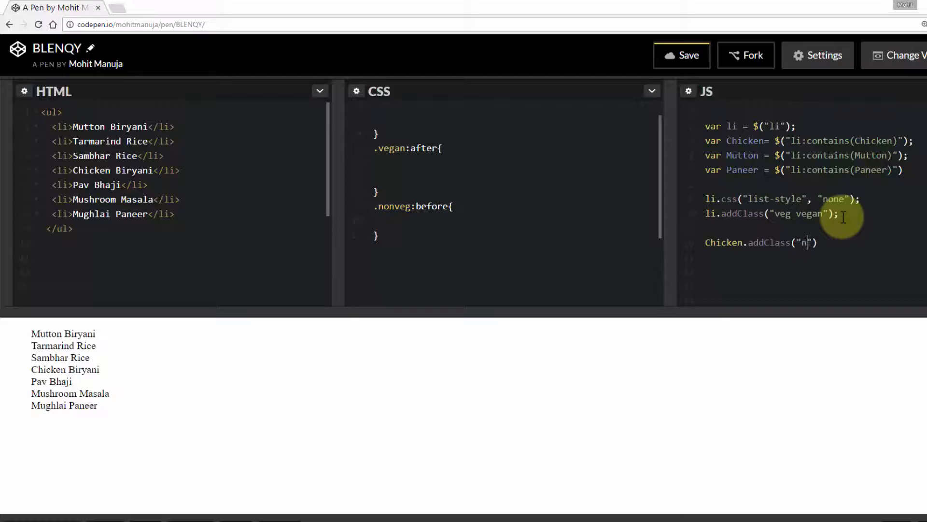
text(onveg)
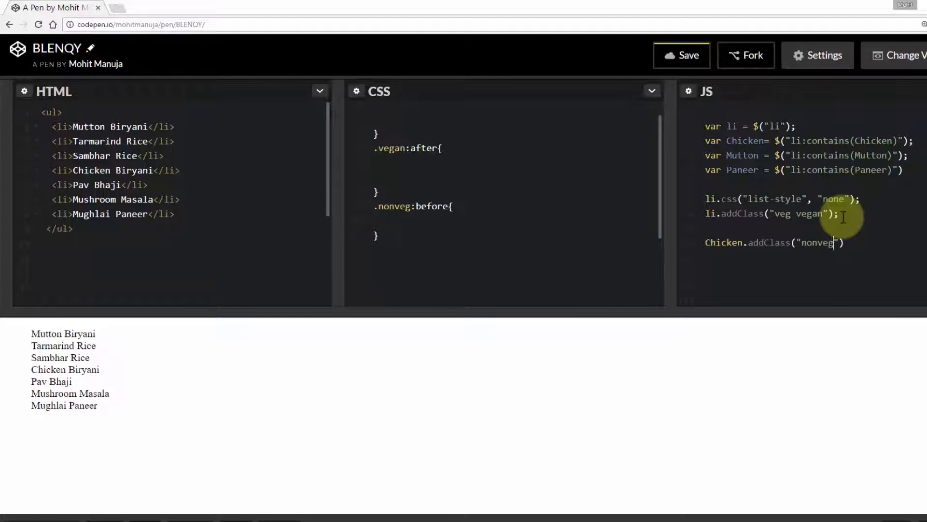
text(.removeClas)
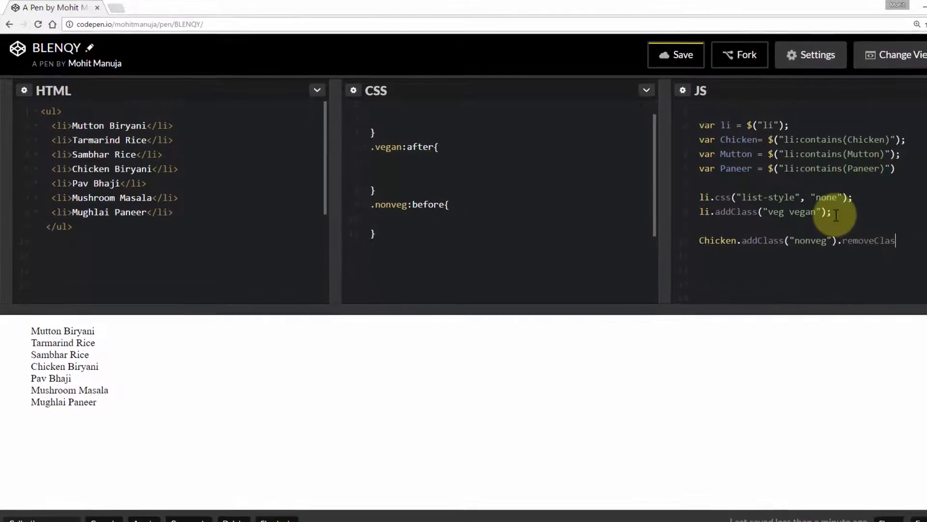
text(()
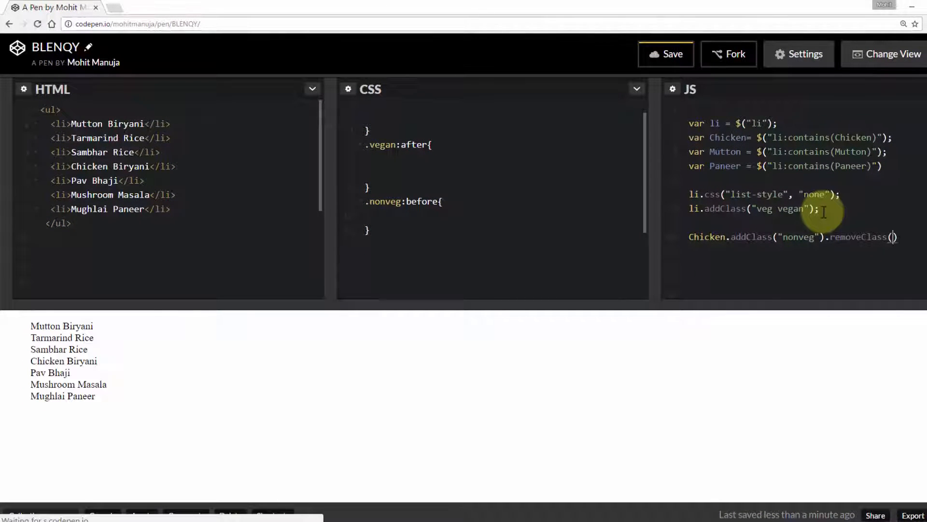
text("")
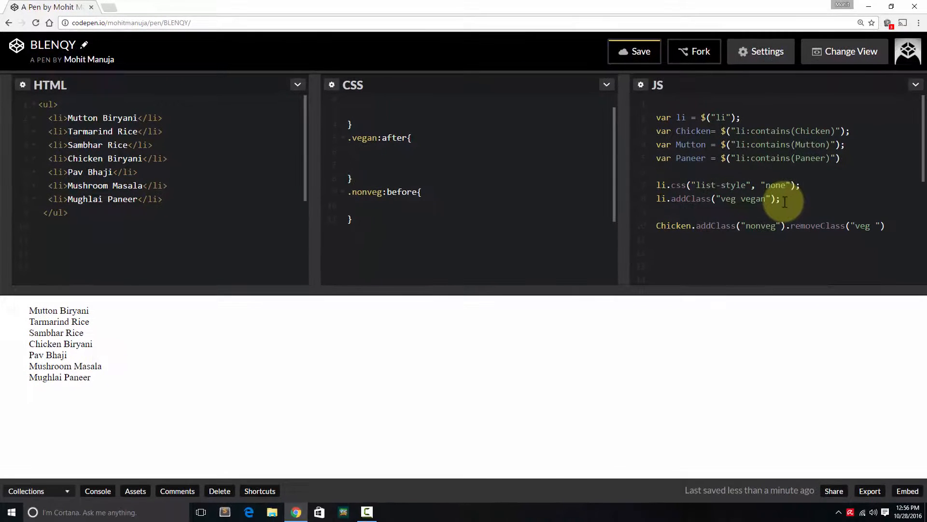
text(vegan)
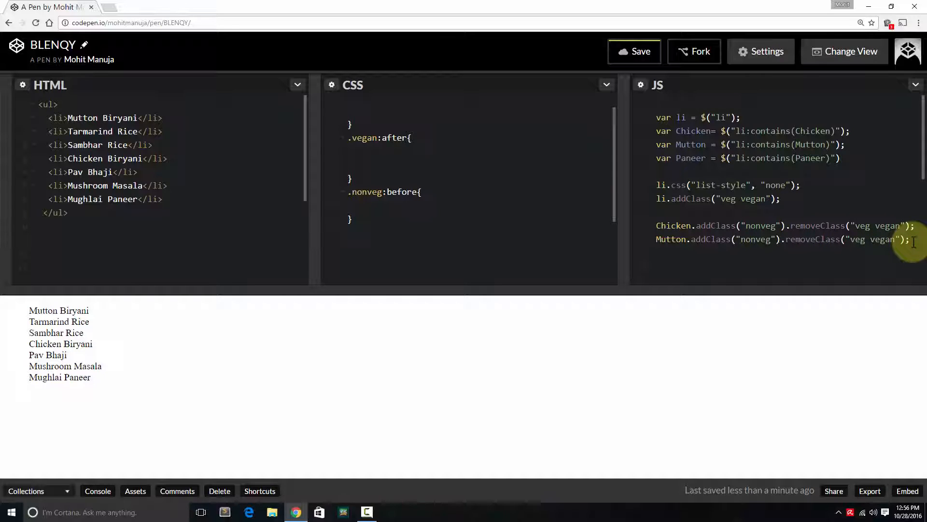
Paste the Chicken line for Paneer, keep only removeClass("veg"), and save the pen
text(Chicken.addClass("nonveg").removeClass("veg vegan");)
text(Paneer.removeClass("veg vegan");)
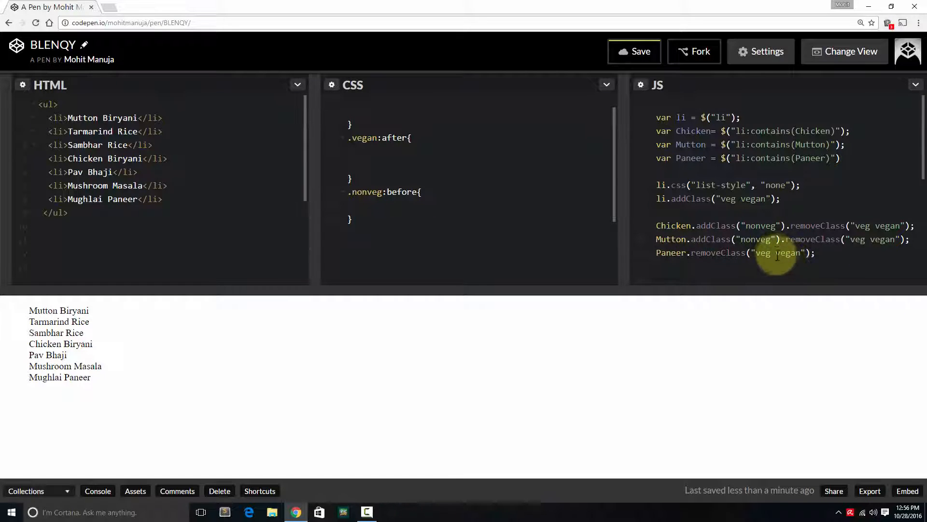
key(Backspace)
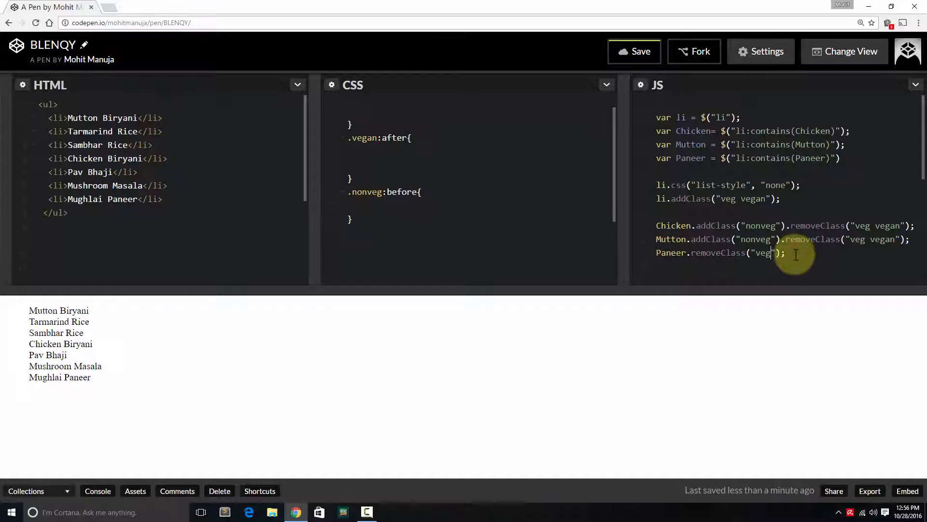
click(634, 52)
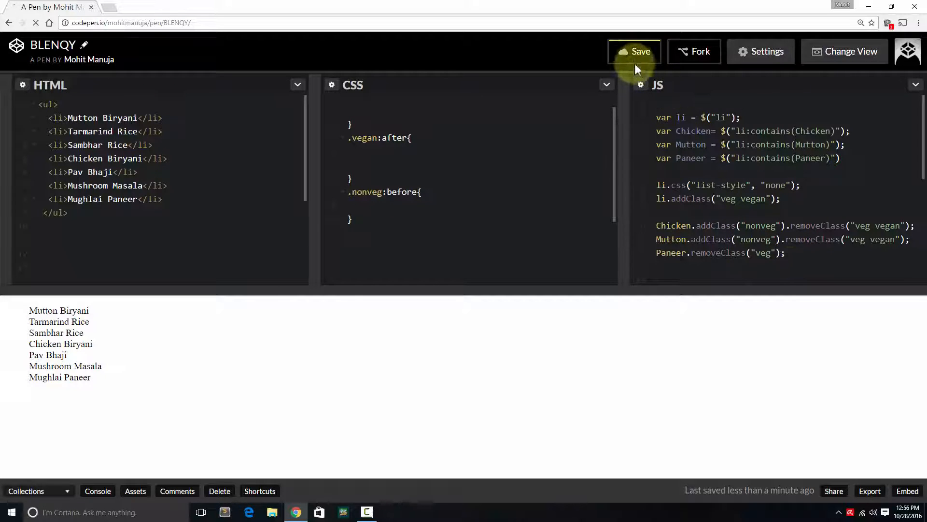
Confirm the save and scroll the CSS panel up to the .veg:before rule
click(634, 52)
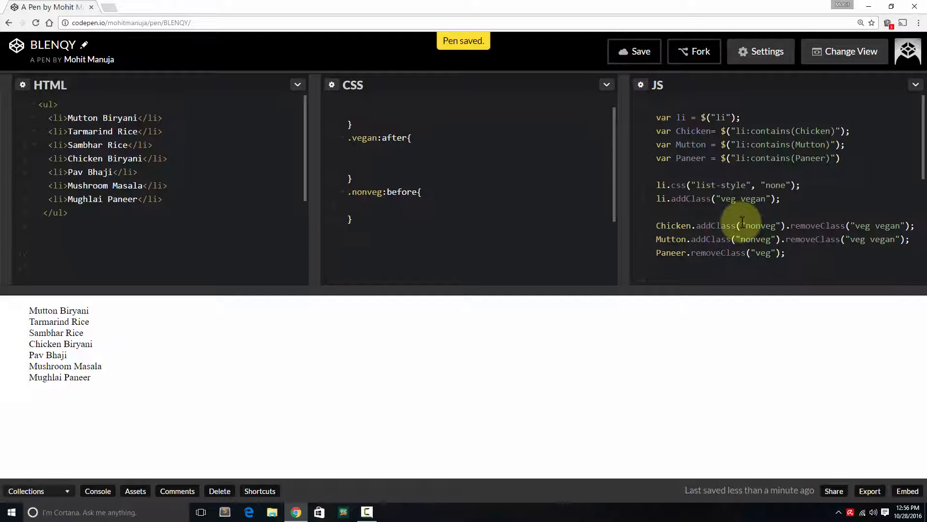
scroll(up, 3)
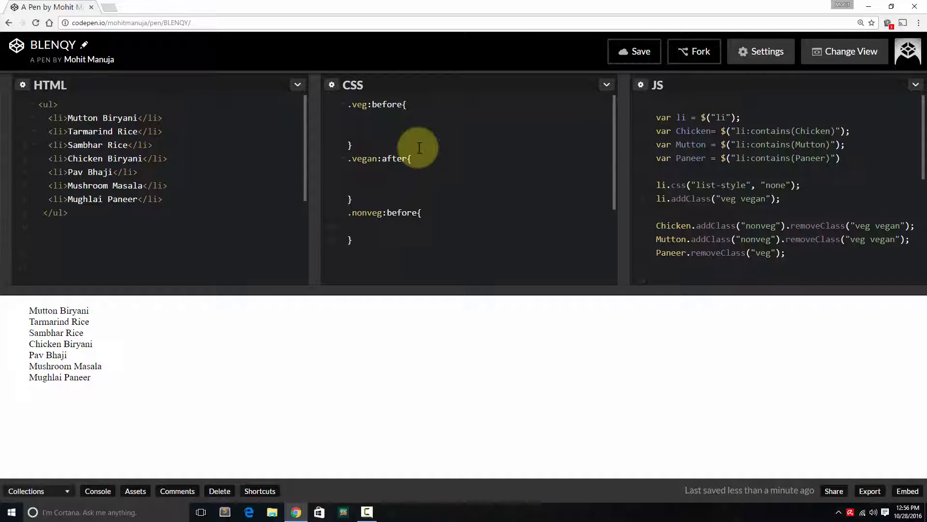
mouse_move(420, 125)
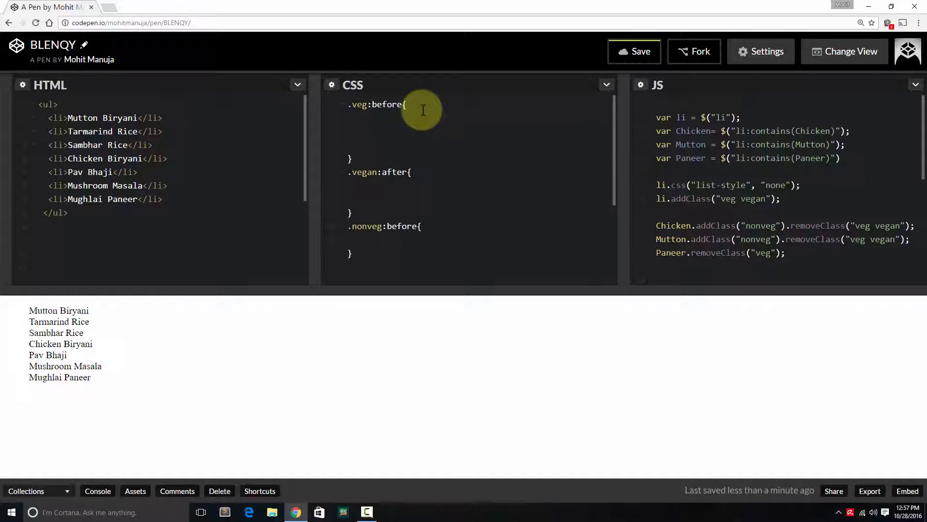
Give .veg:before a content:". " value so veg dishes show a dot
text(cvonetr)
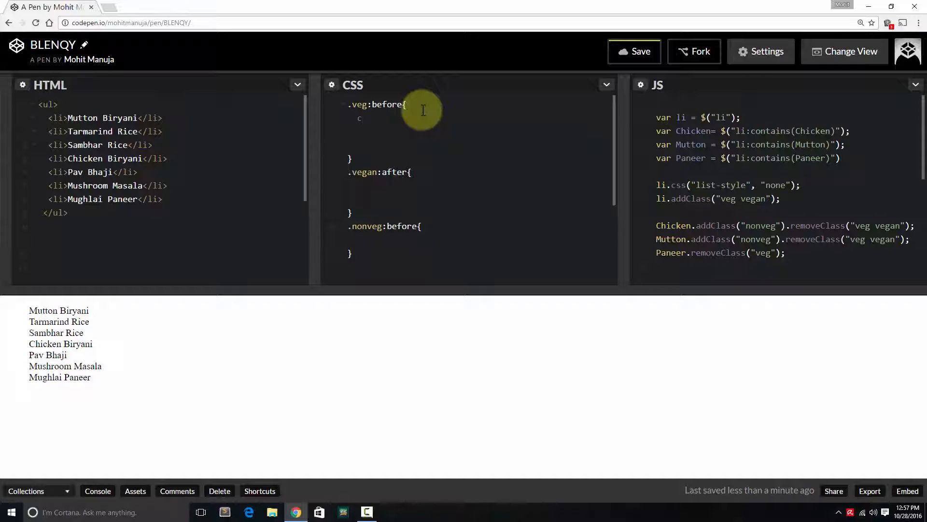
text(ontent:)
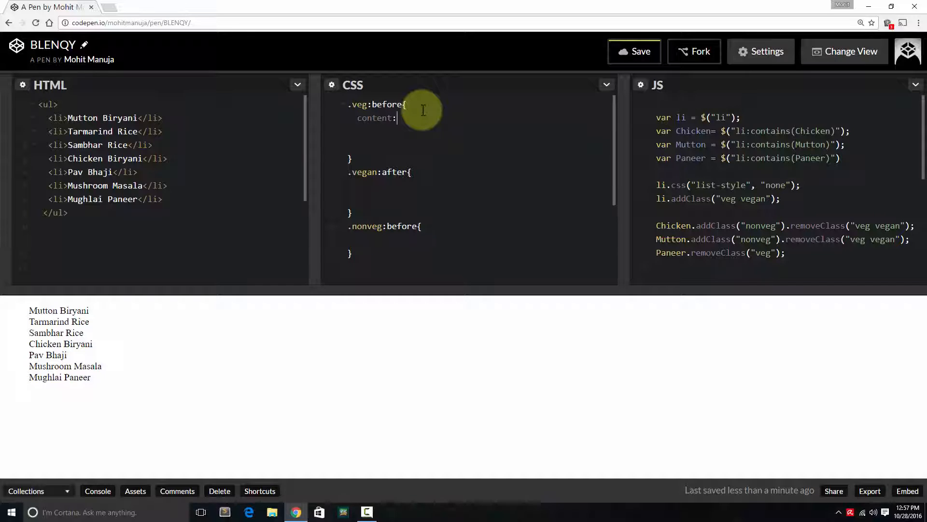
text(")
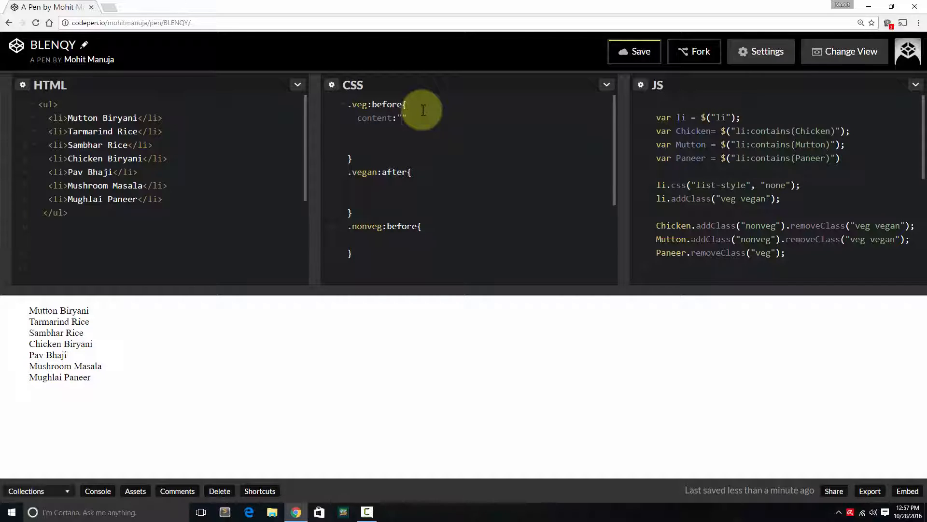
text(.)
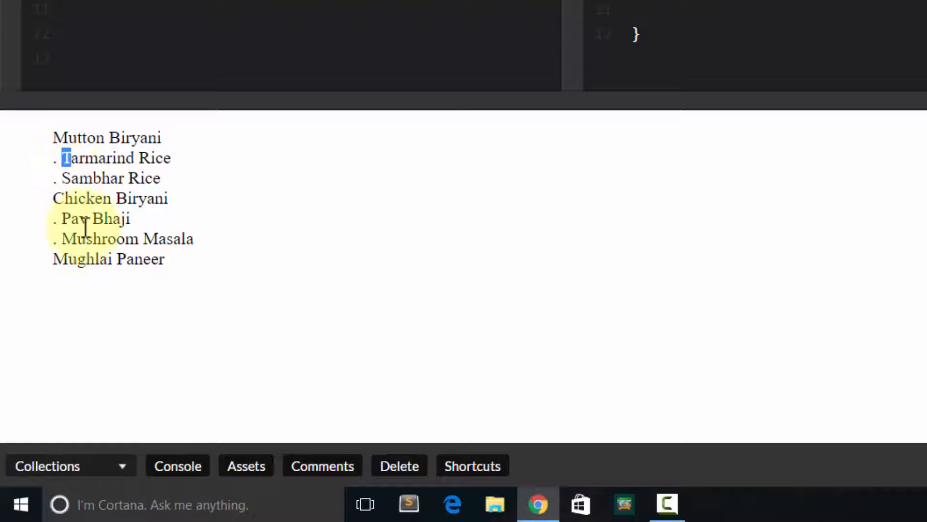
mouse_move(88, 260)
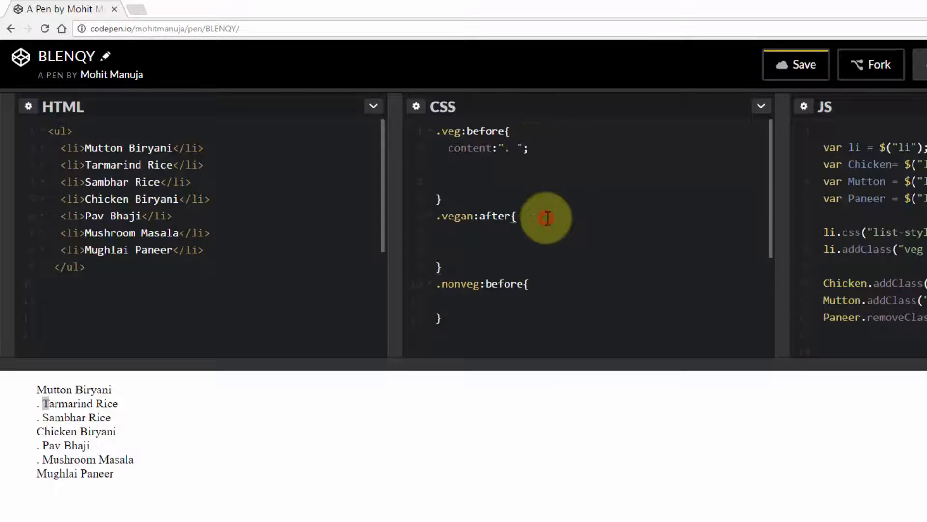
Write conent:"( Vegan)"; in .vegan:after, with the property name misspelled
text(conet)
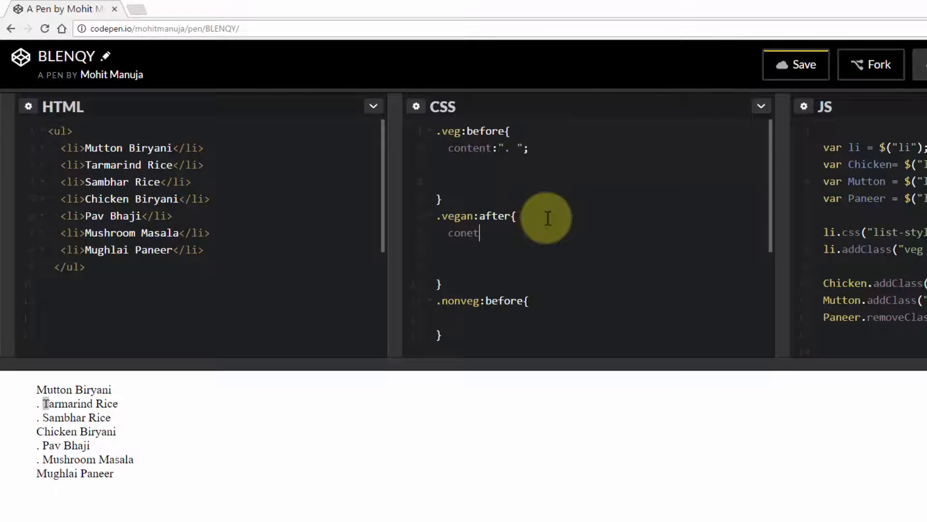
text(n)
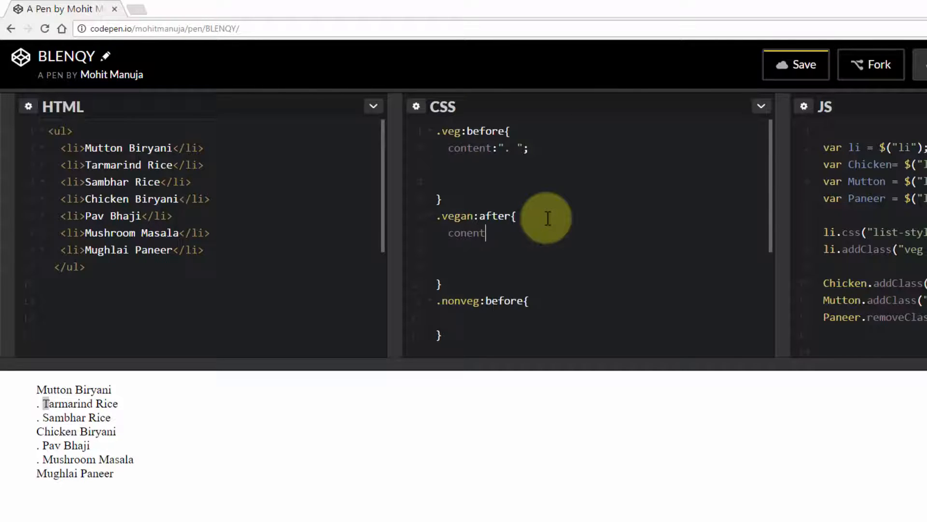
text(:)
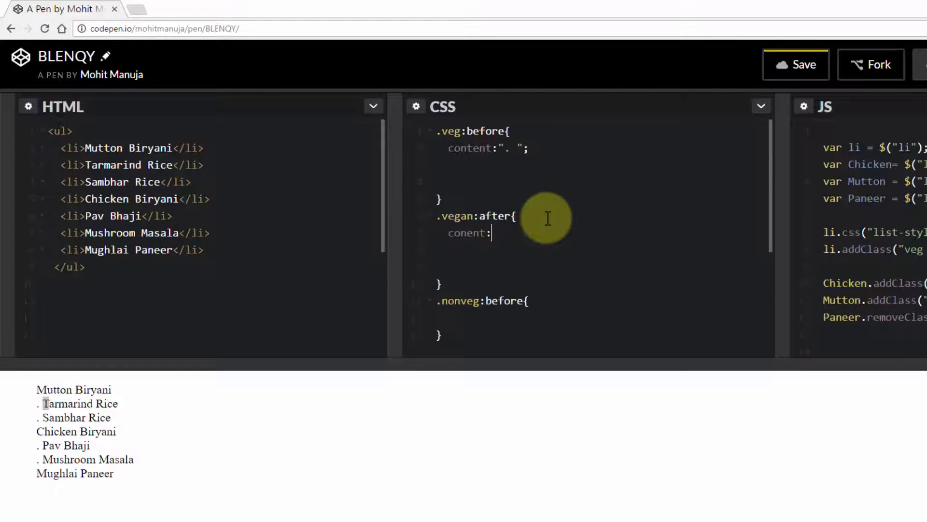
text(" ")
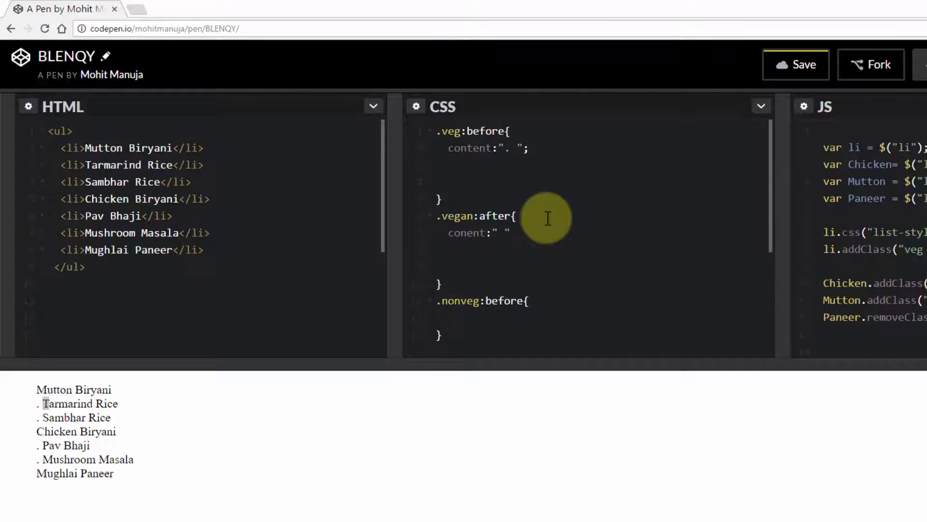
text(())
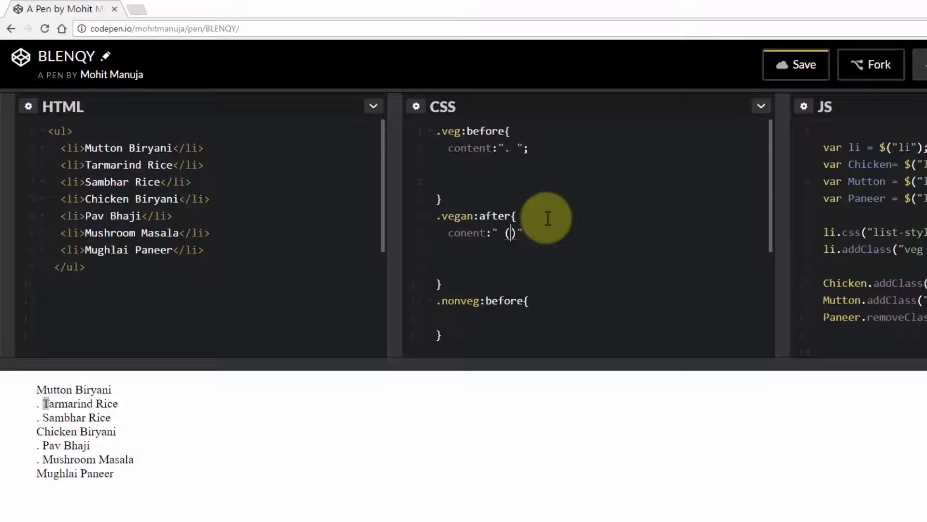
text(Vegan)
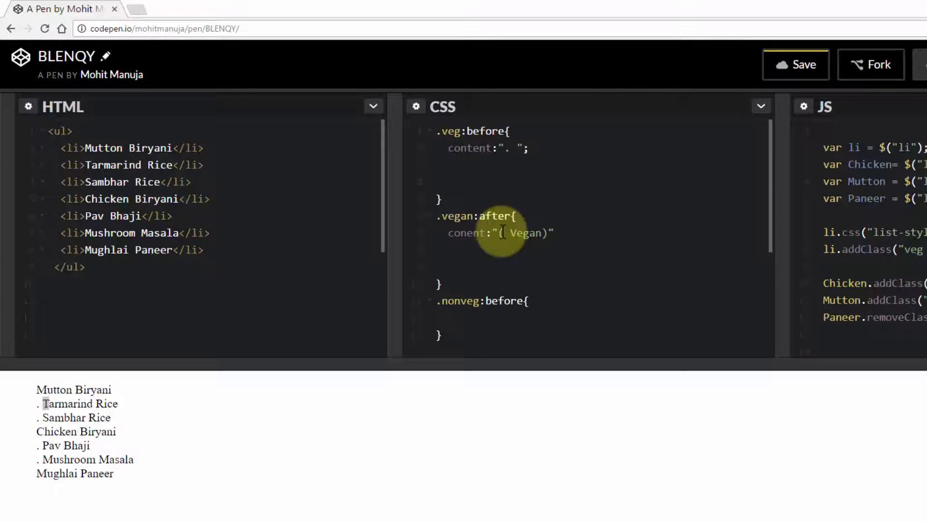
mouse_move(567, 251)
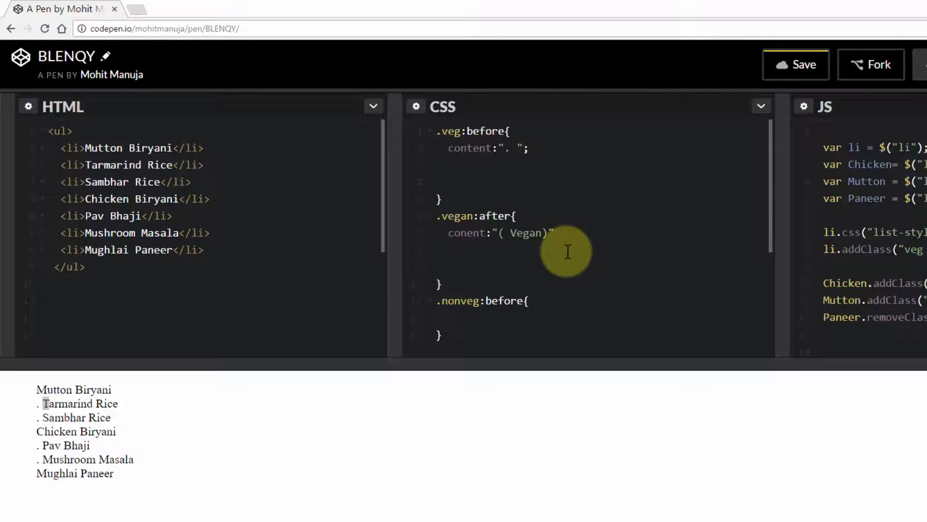
text(;)
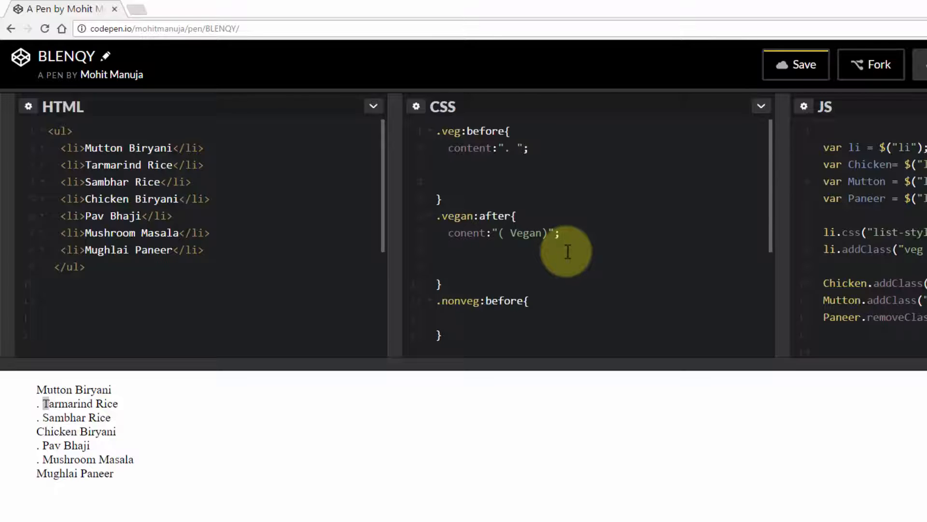
mouse_move(446, 254)
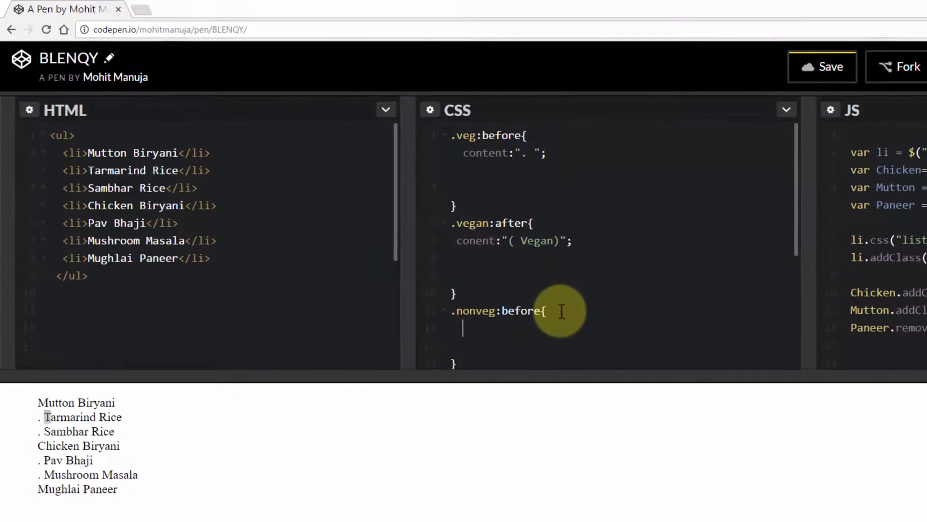
Give .nonveg:before content:". "; so non-veg dishes show a dot too
text(content:". ";)
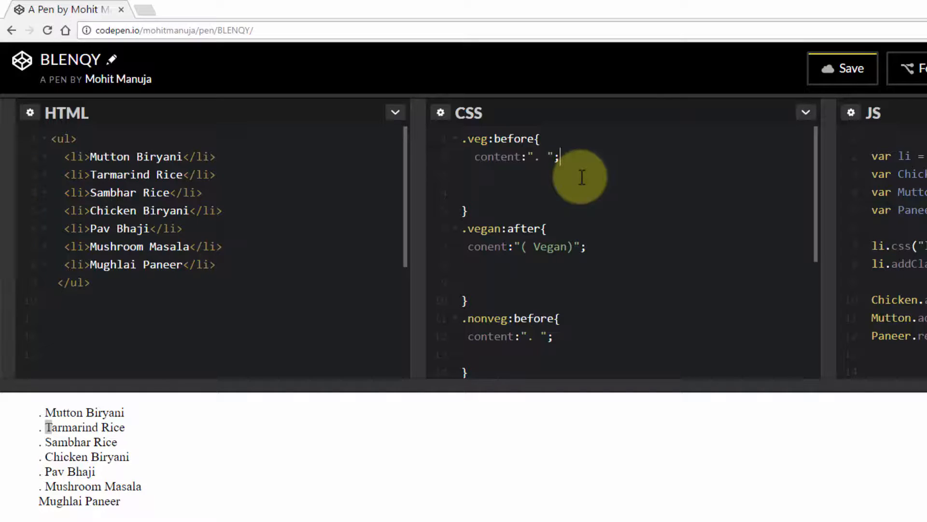
mouse_move(610, 278)
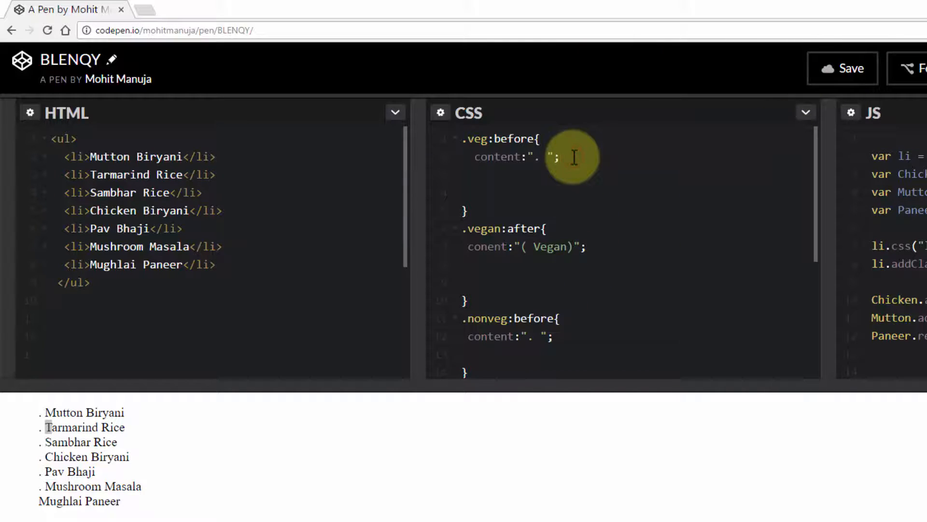
Add font-size:72px; to .veg:before and check the enlarged dots in the preview
text(font)
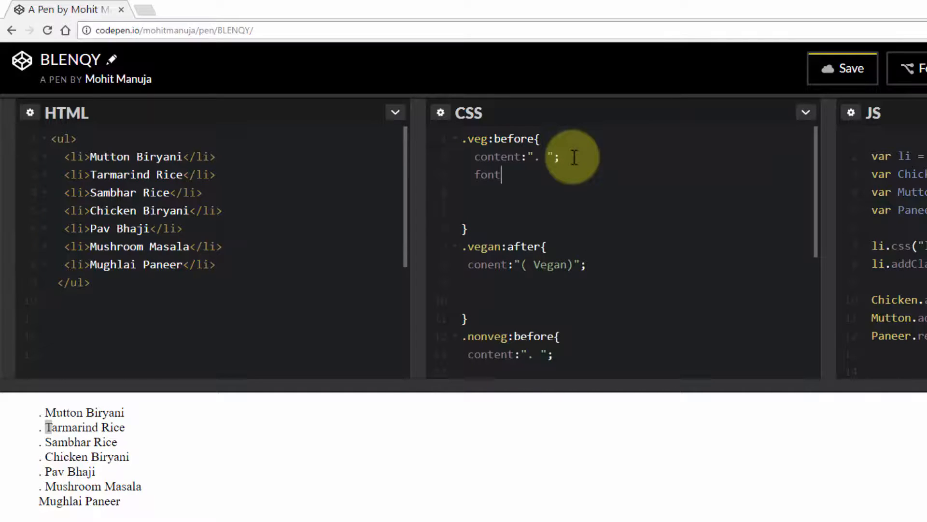
text(-size)
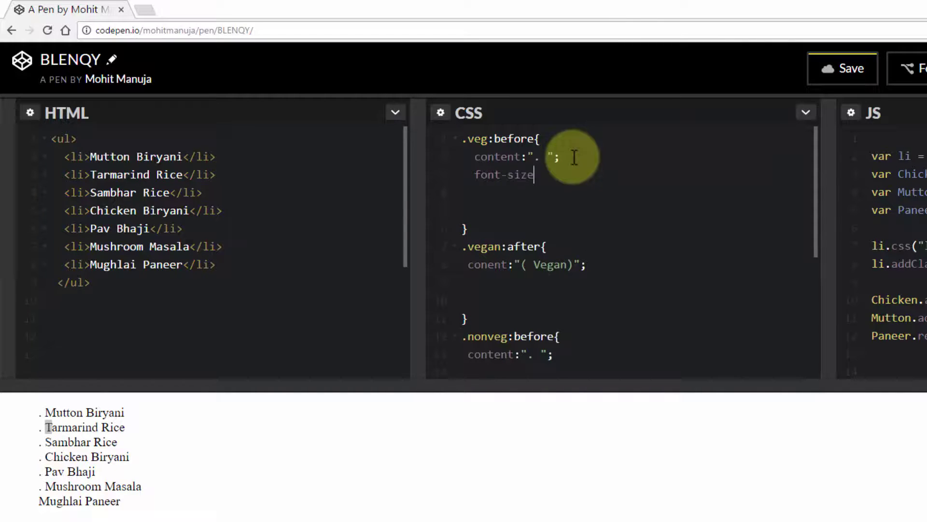
text(:72)
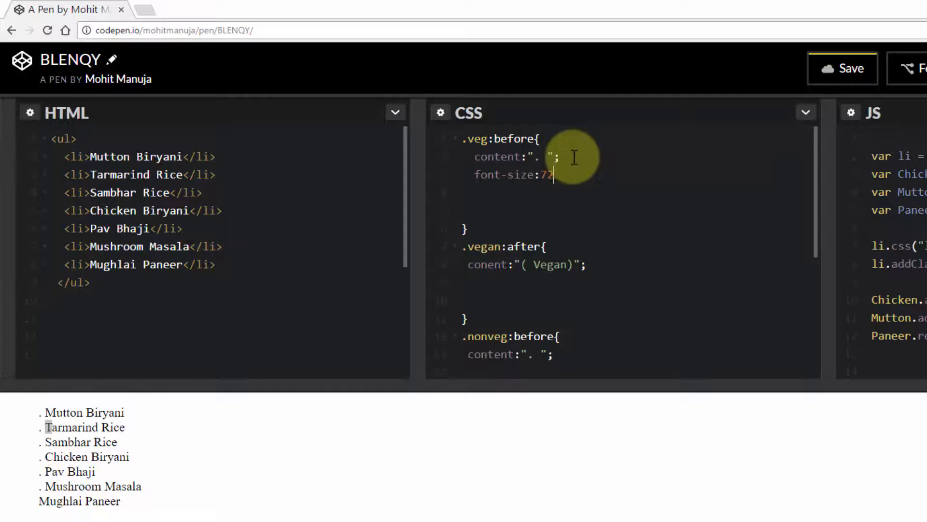
text(px;)
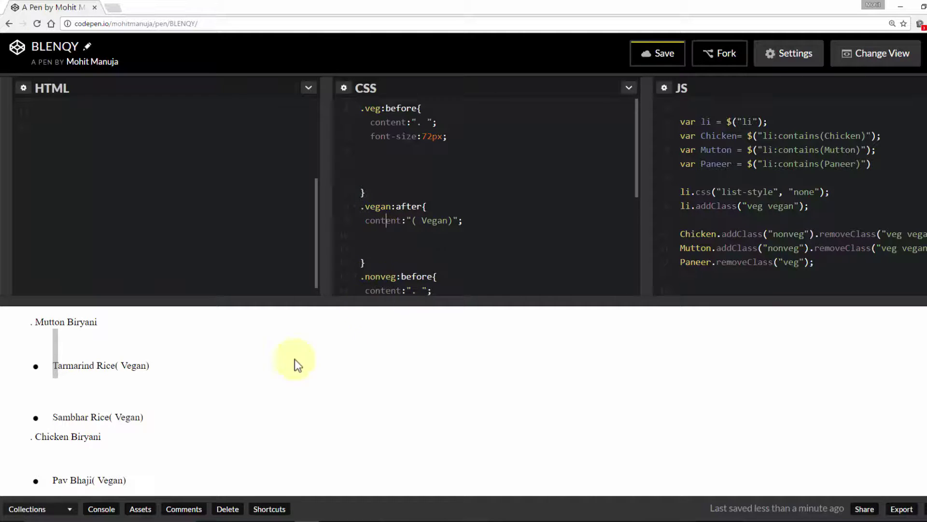
mouse_move(130, 417)
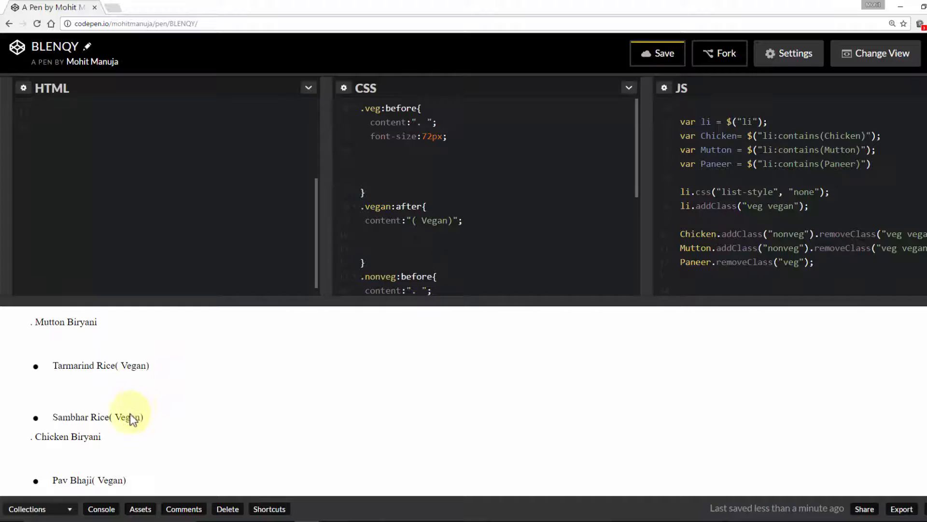
scroll(down, 3)
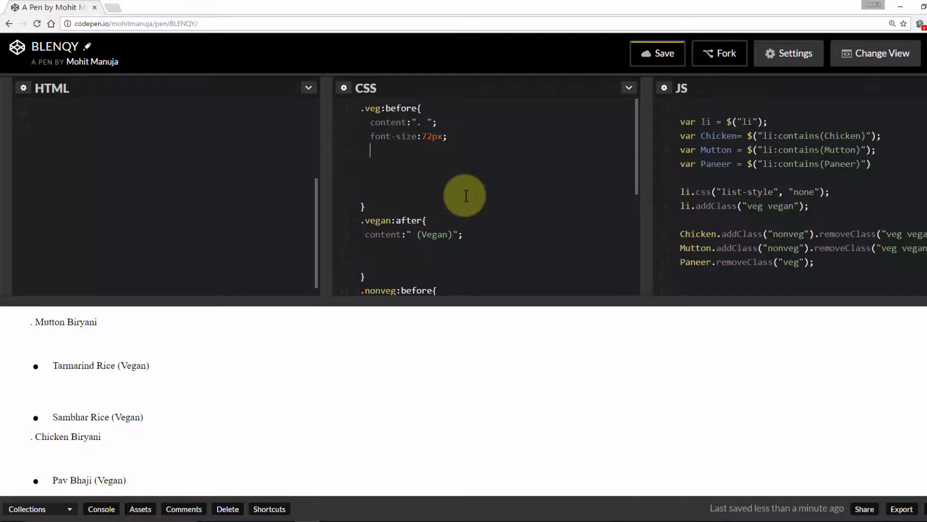
Add line-height:10%; to .veg:before so the list closes up tightly
text(line-he)
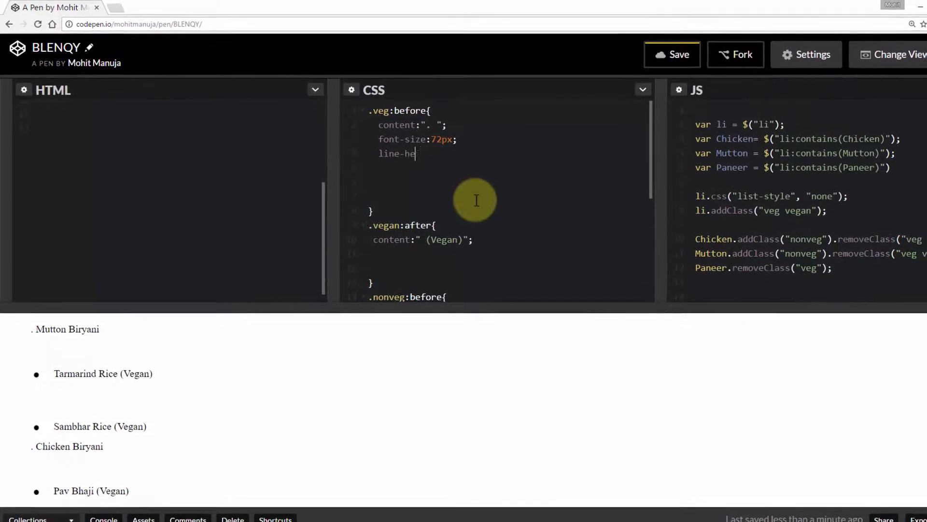
text(ight:)
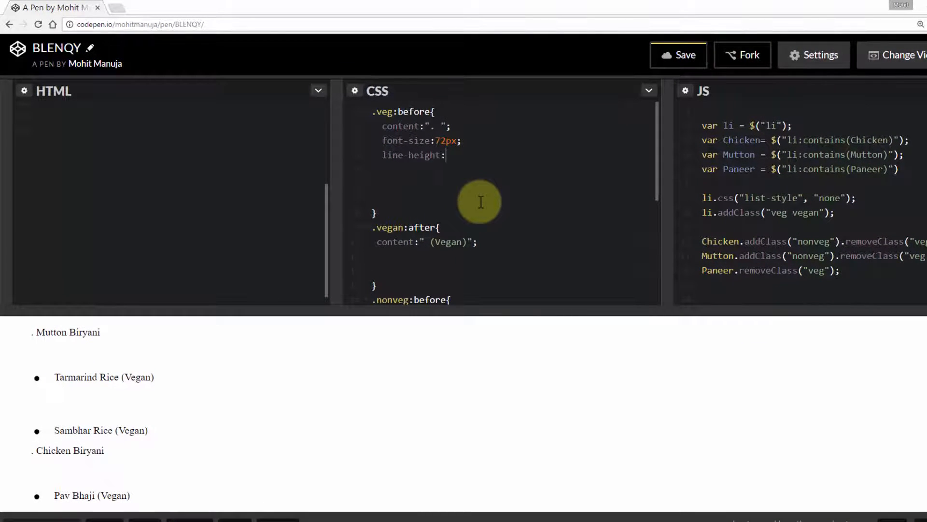
text(10)
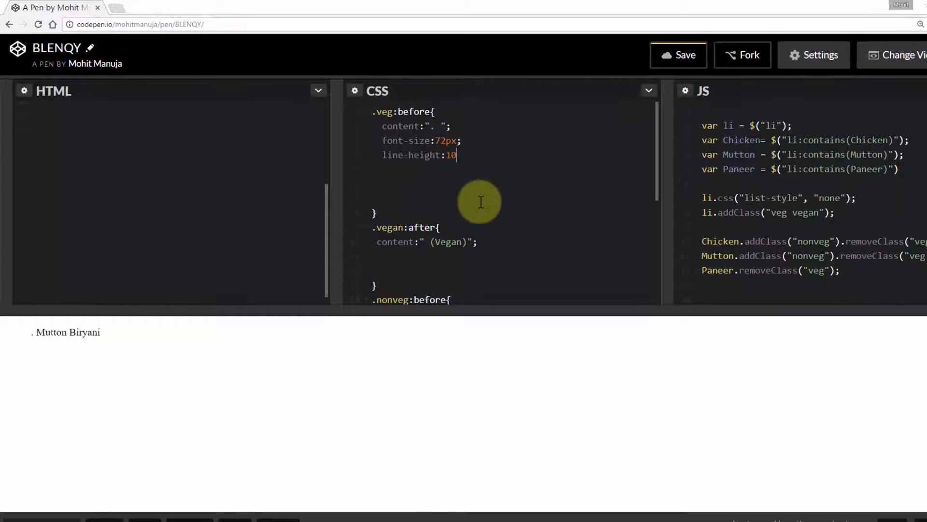
text(%;)
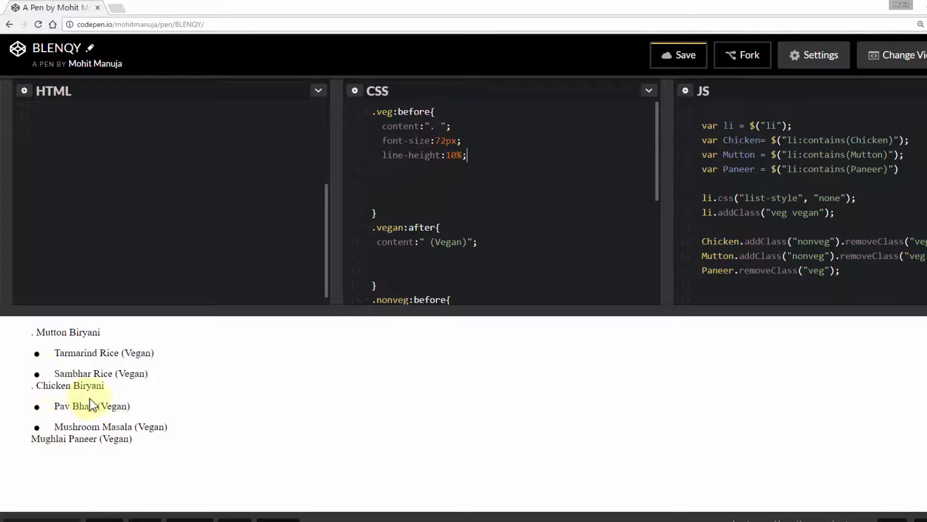
mouse_move(499, 190)
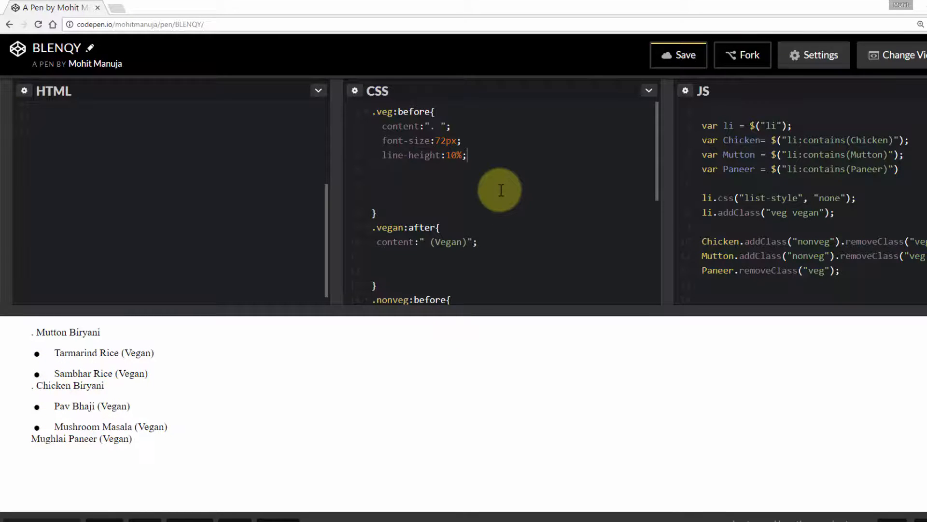
Add color: green; inside the .veg:before rule so vegetarian dishes get green dots
text(color:)
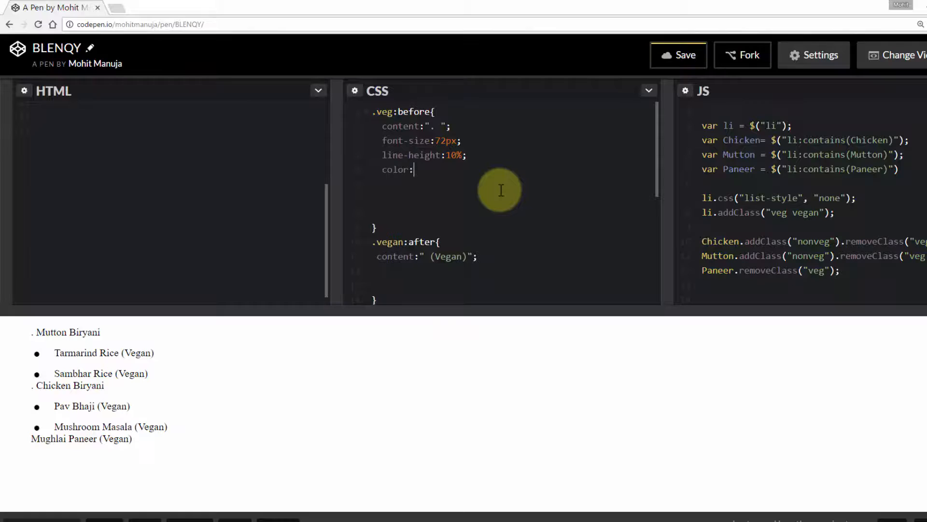
text(gree)
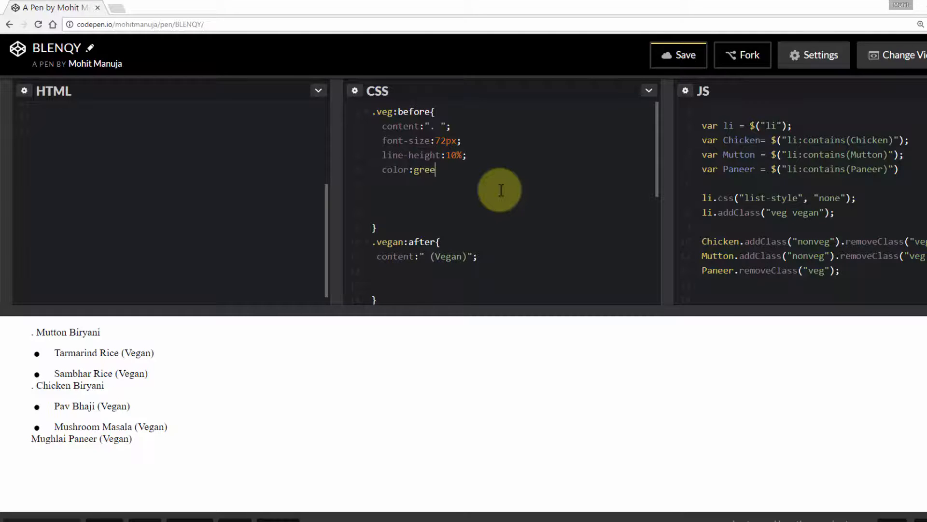
text(n;)
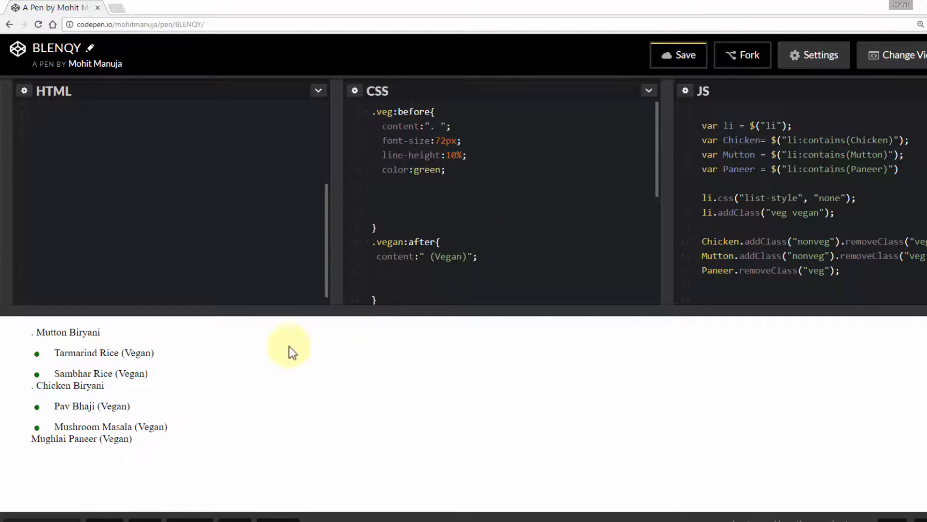
double_click(66, 331)
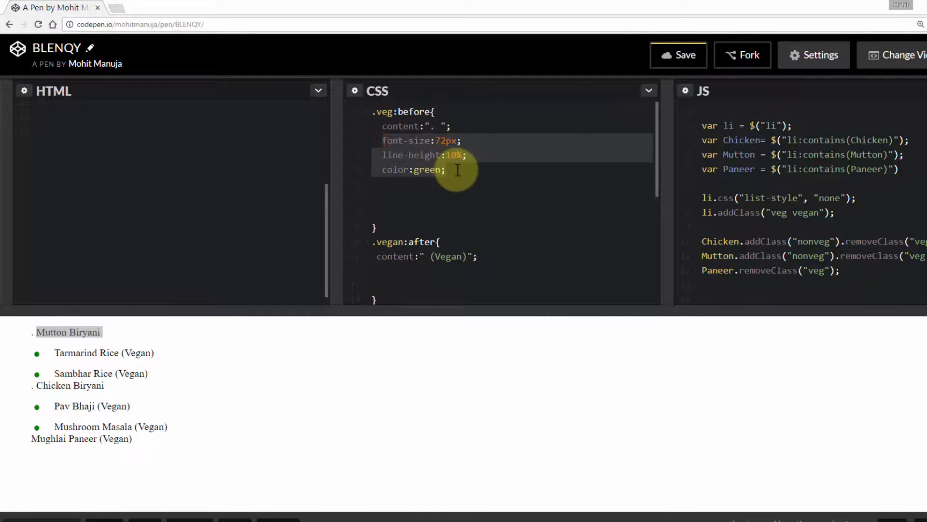
Give .nonveg:before the 72px size, 10% line height and red colour for the biryanis
scroll(down, 3)
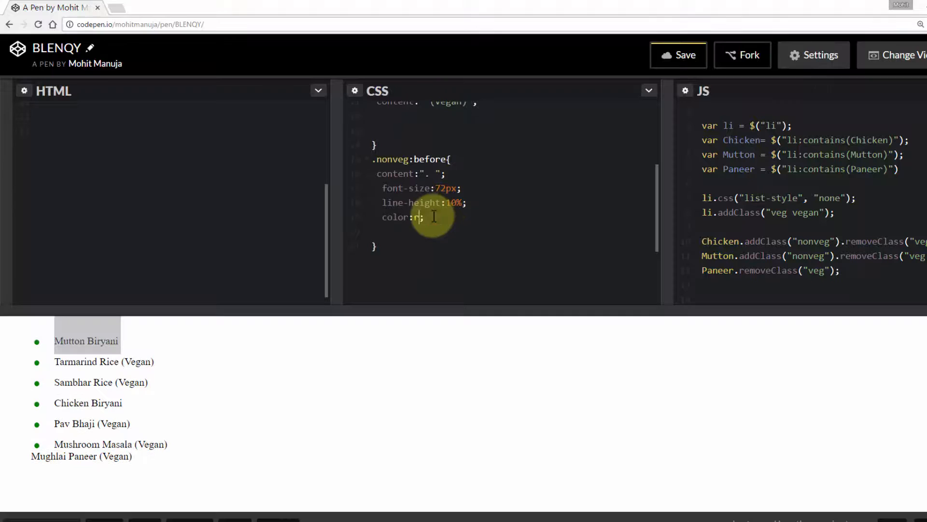
text(ed)
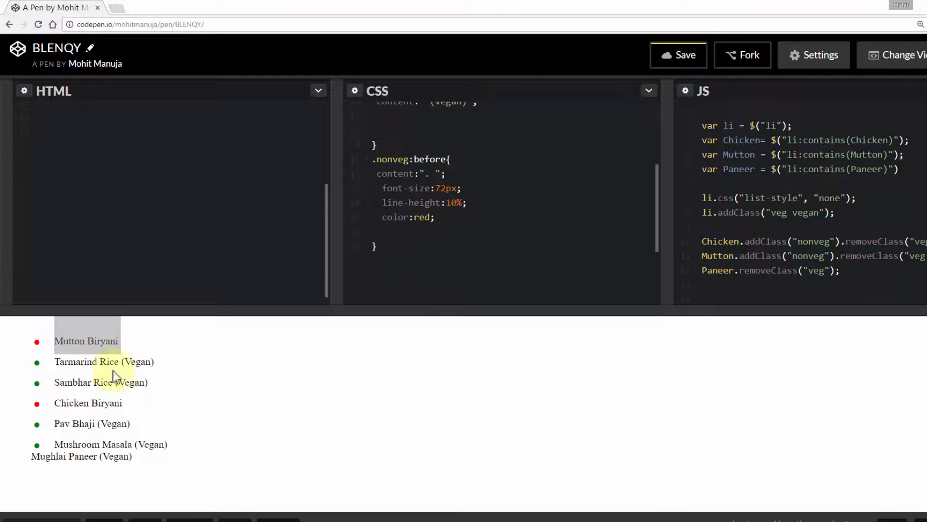
mouse_move(42, 348)
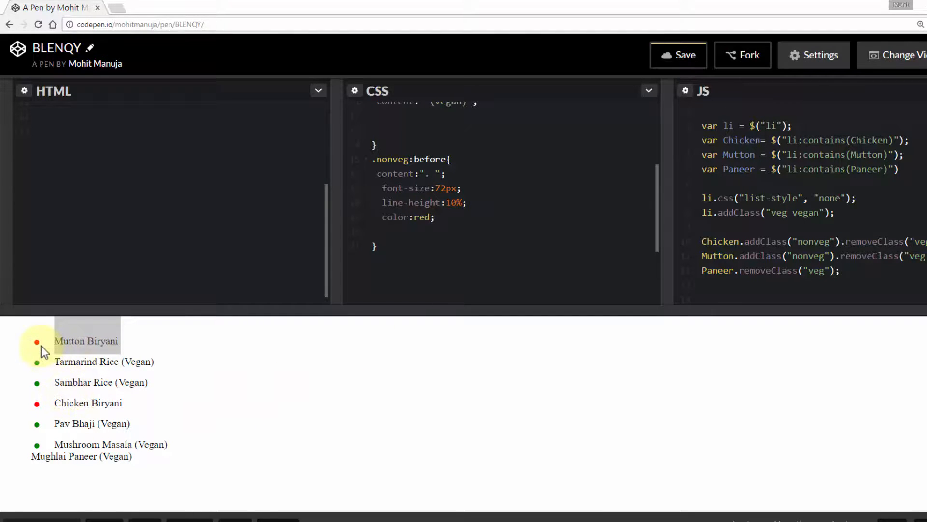
mouse_move(111, 382)
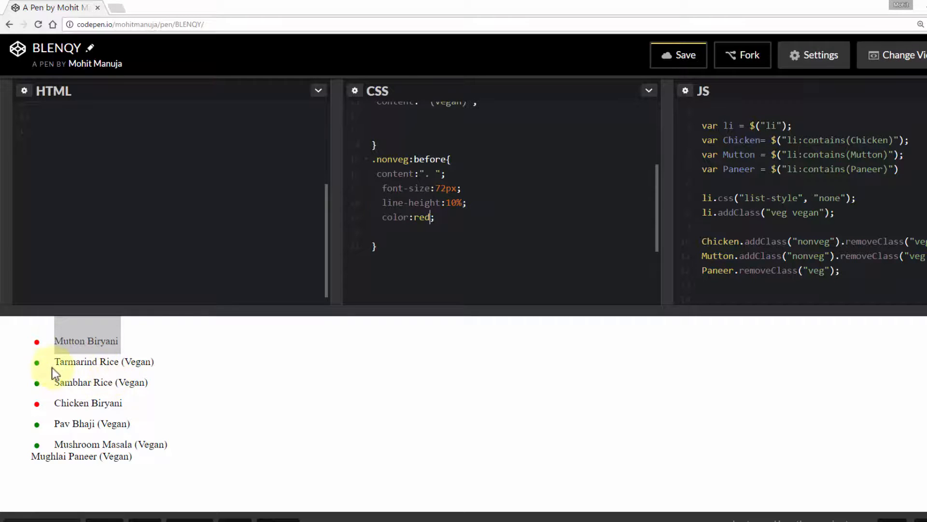
mouse_move(145, 371)
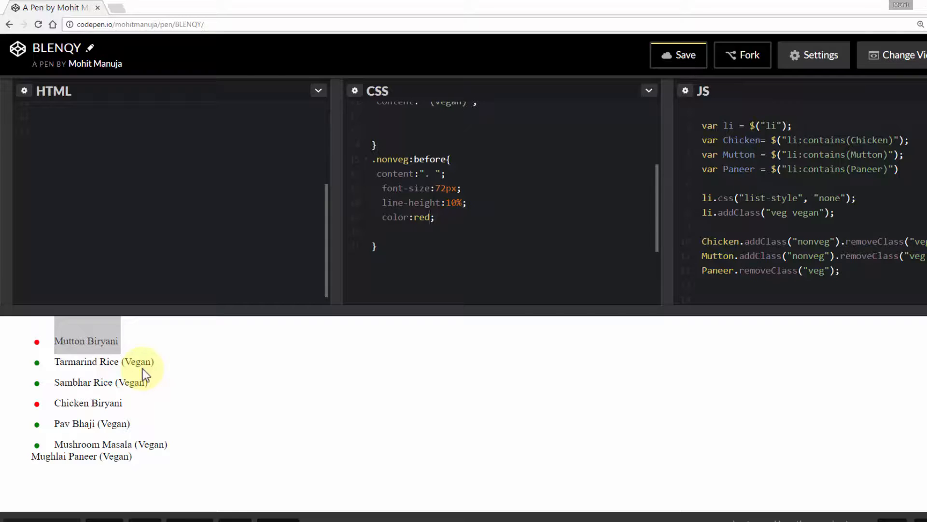
mouse_move(128, 399)
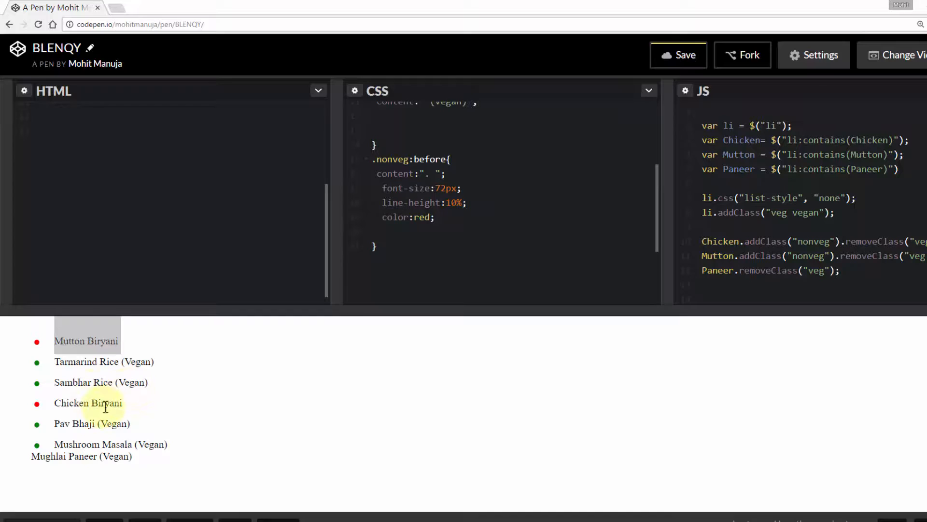
mouse_move(96, 437)
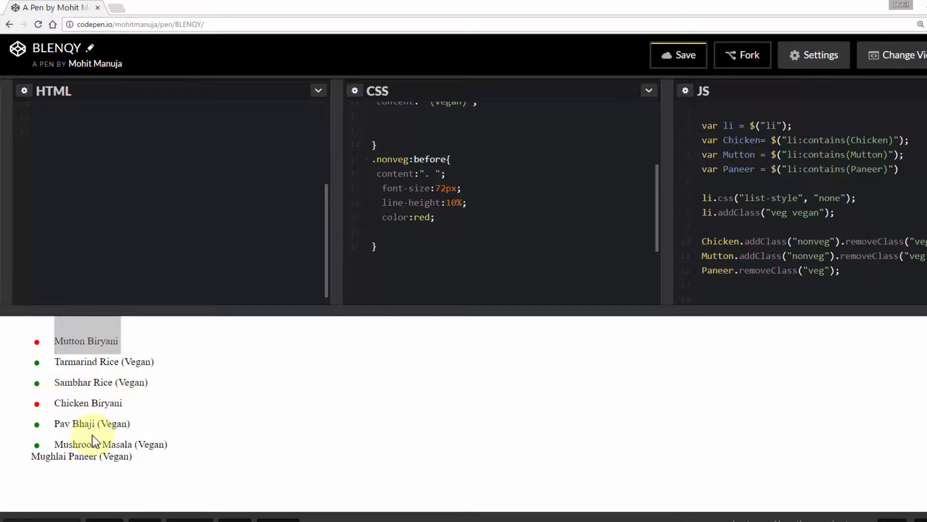
mouse_move(46, 429)
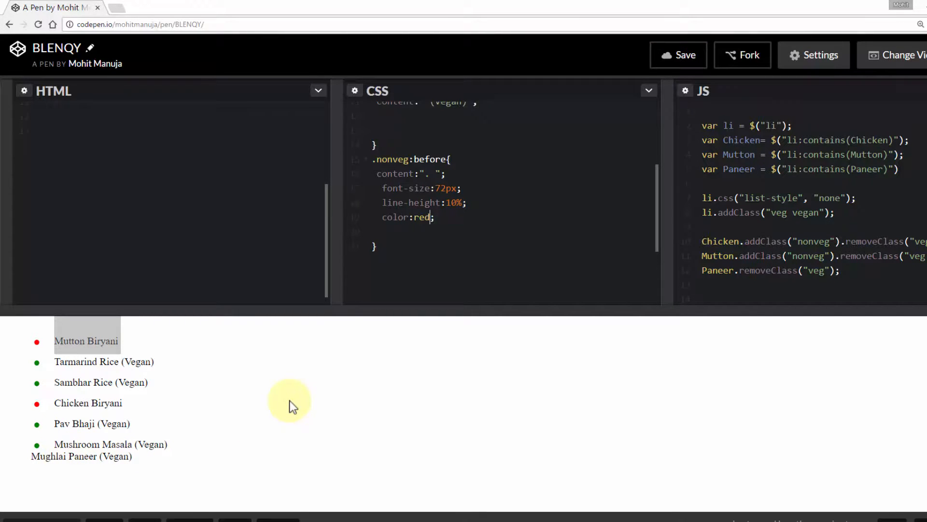
mouse_move(284, 382)
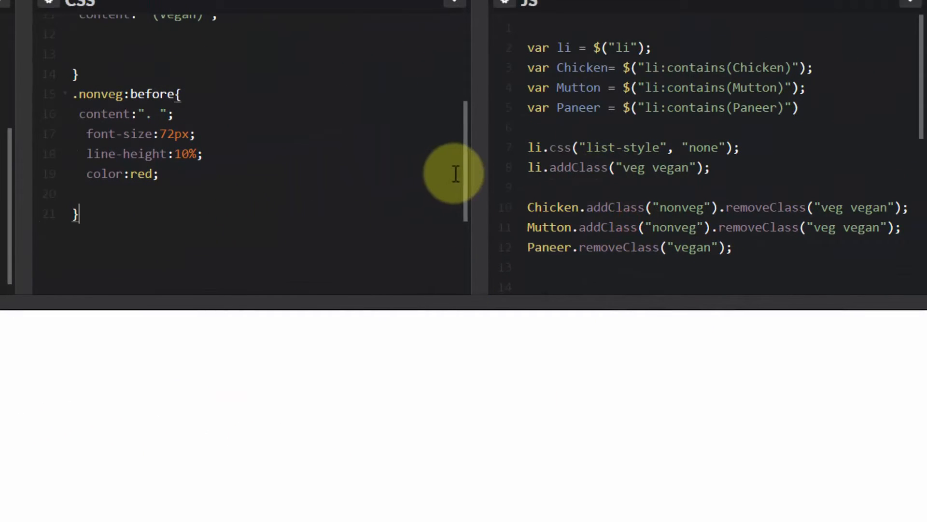
Scroll through the editors to review the Paneer removeClass("vegan") change
scroll(up, 3)
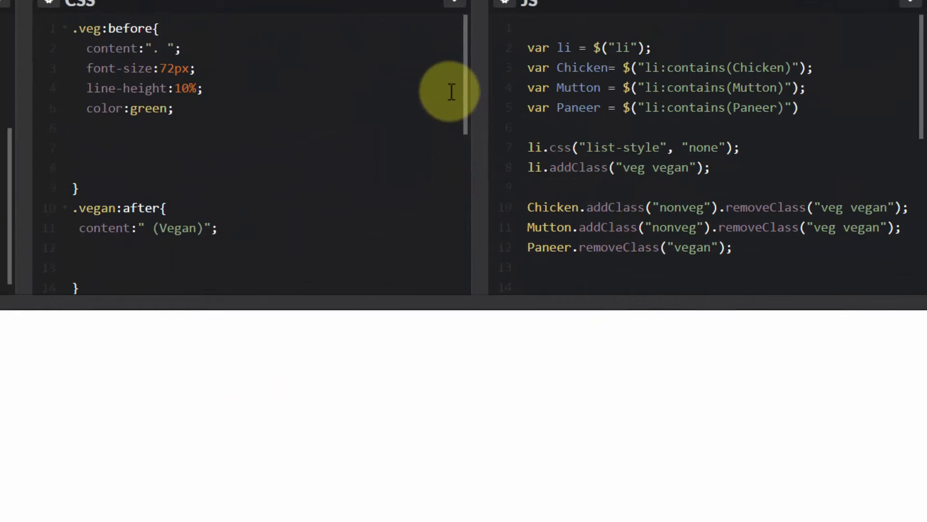
scroll(down, 3)
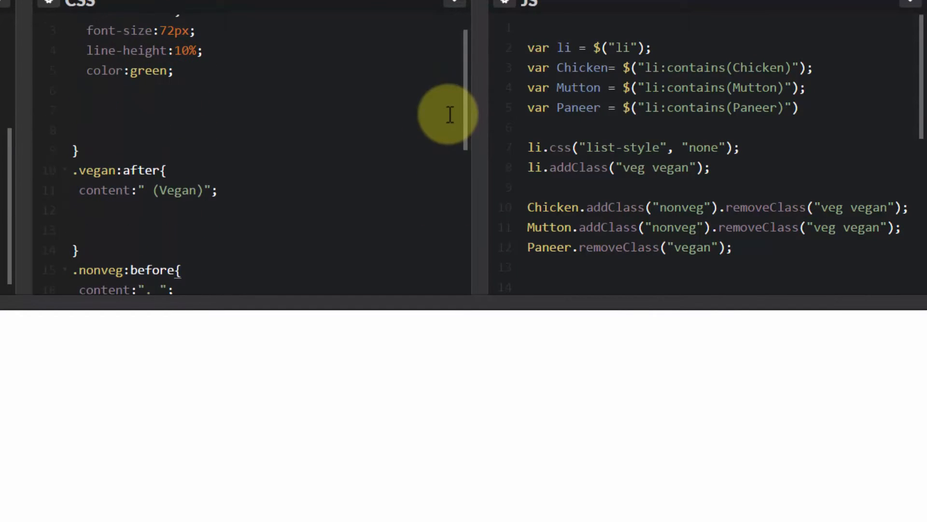
scroll(down, 3)
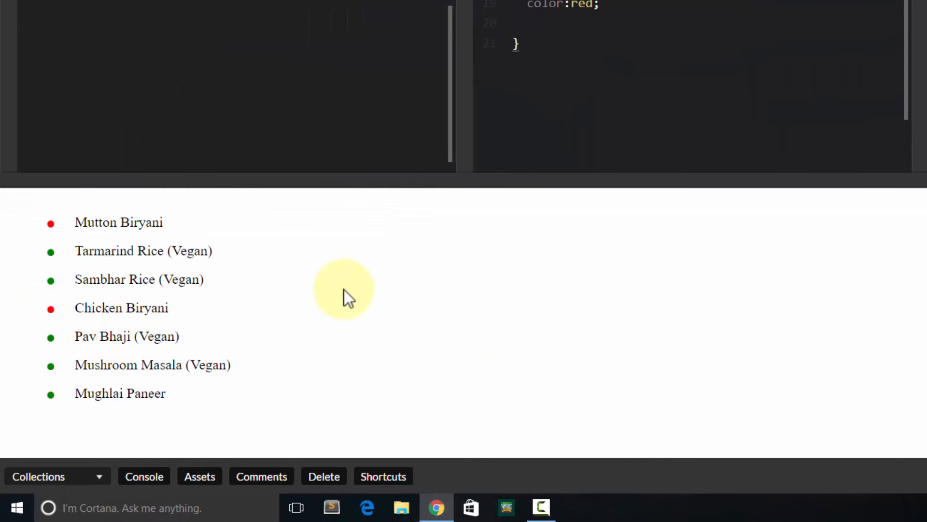
scroll(down, 3)
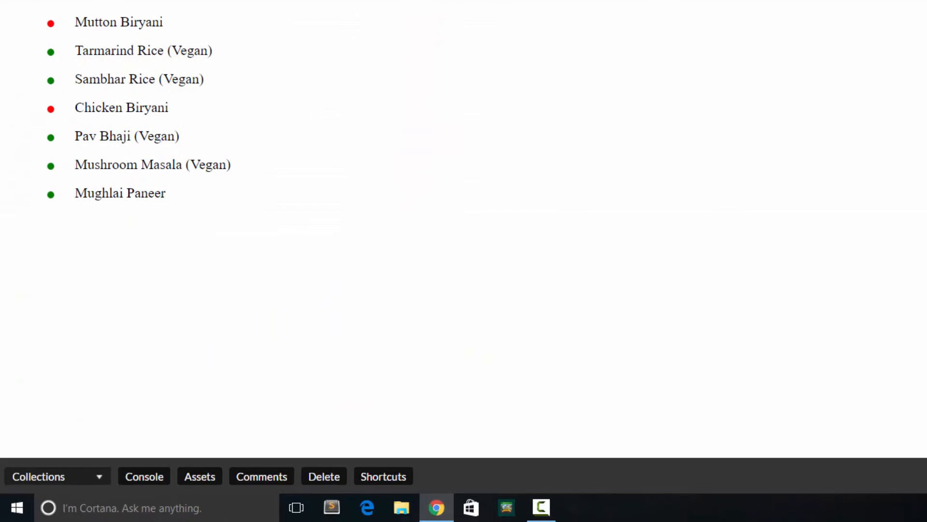
drag(74, 22, 153, 78)
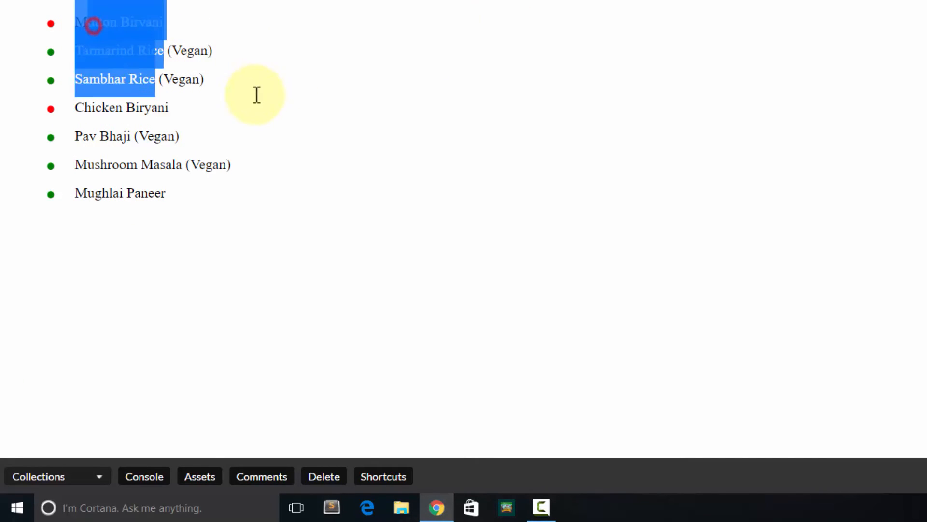
click(566, 432)
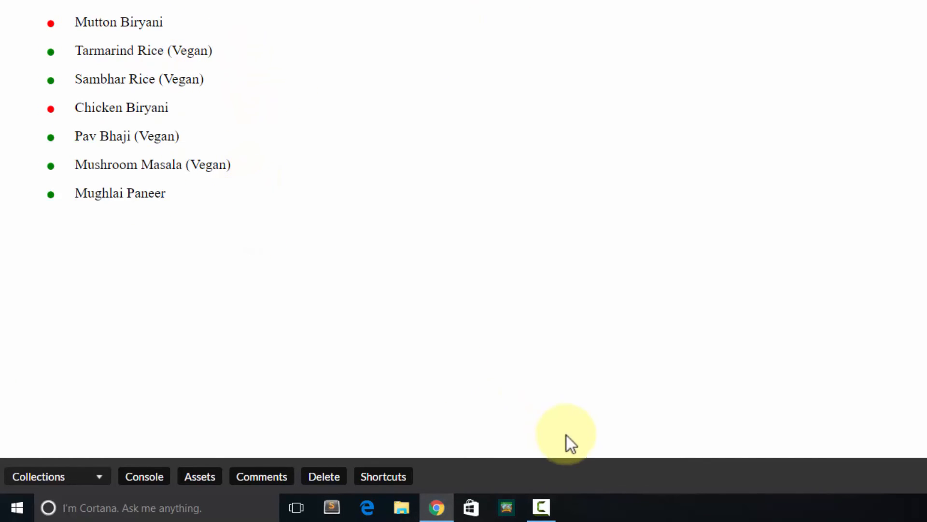
mouse_move(793, 337)
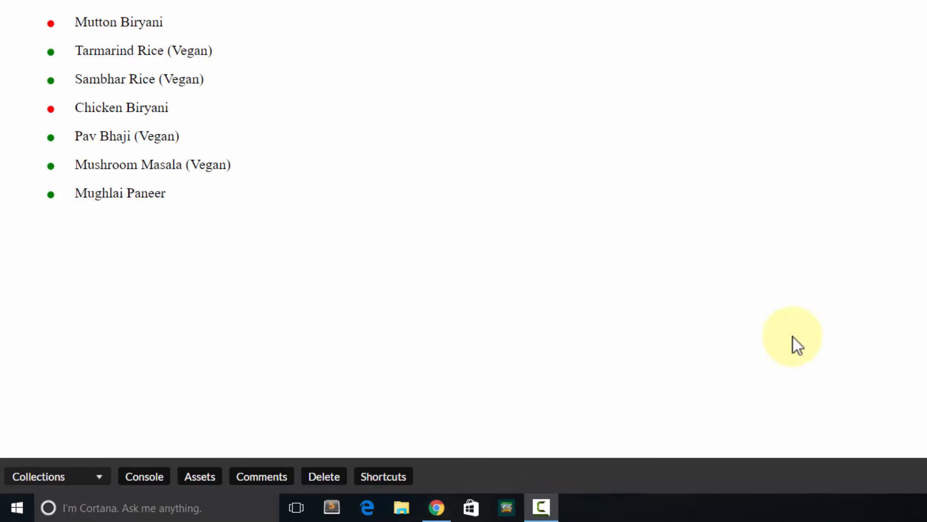